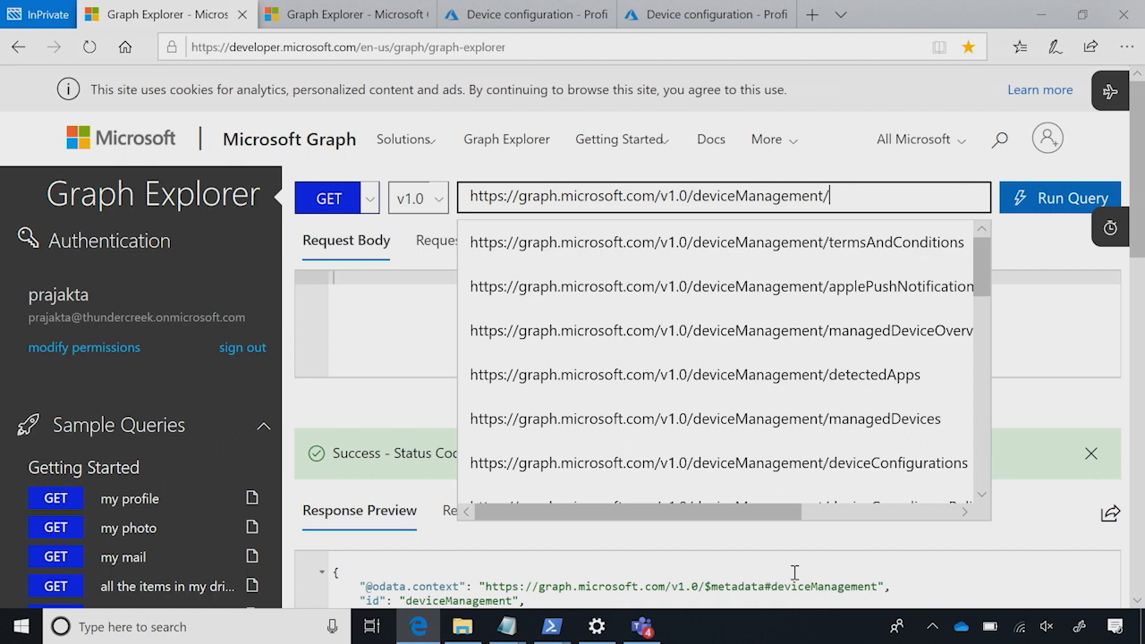
pyautogui.moveTo(791, 286)
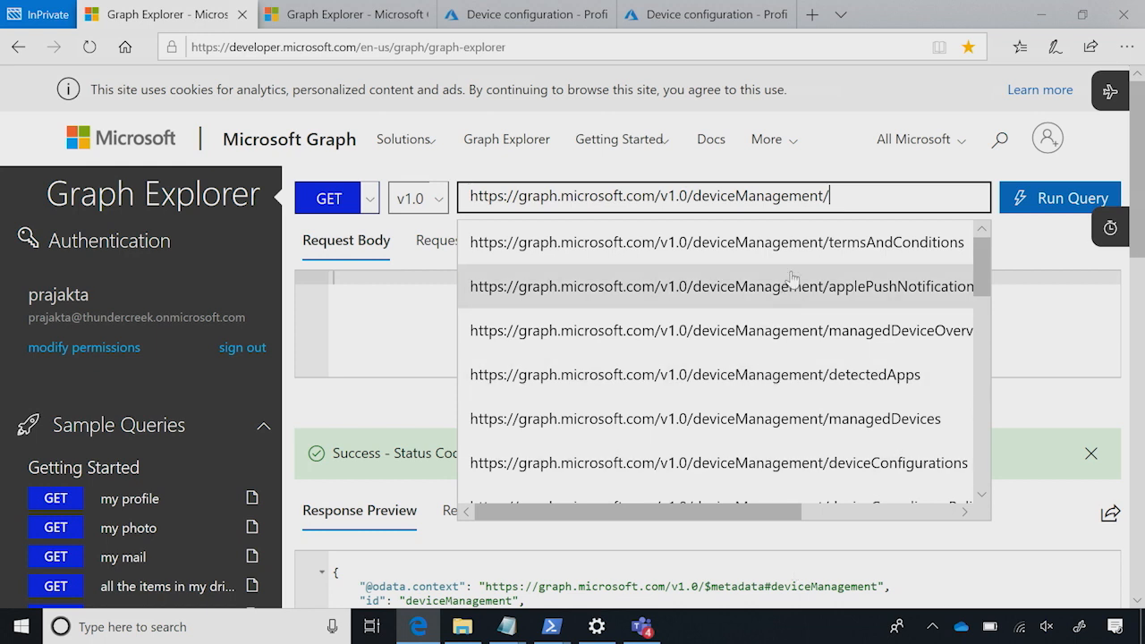
# Step: Run GET deviceManagement/managedDevices and review the 14 returned devices and their compliance states
pyautogui.click(705, 418)
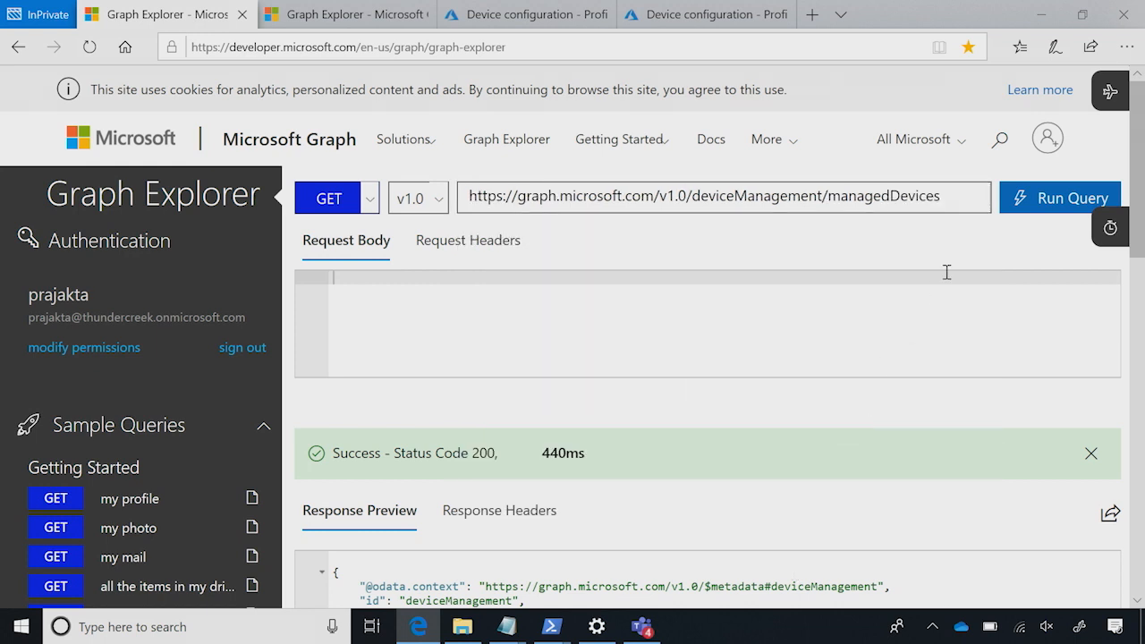
pyautogui.click(1060, 197)
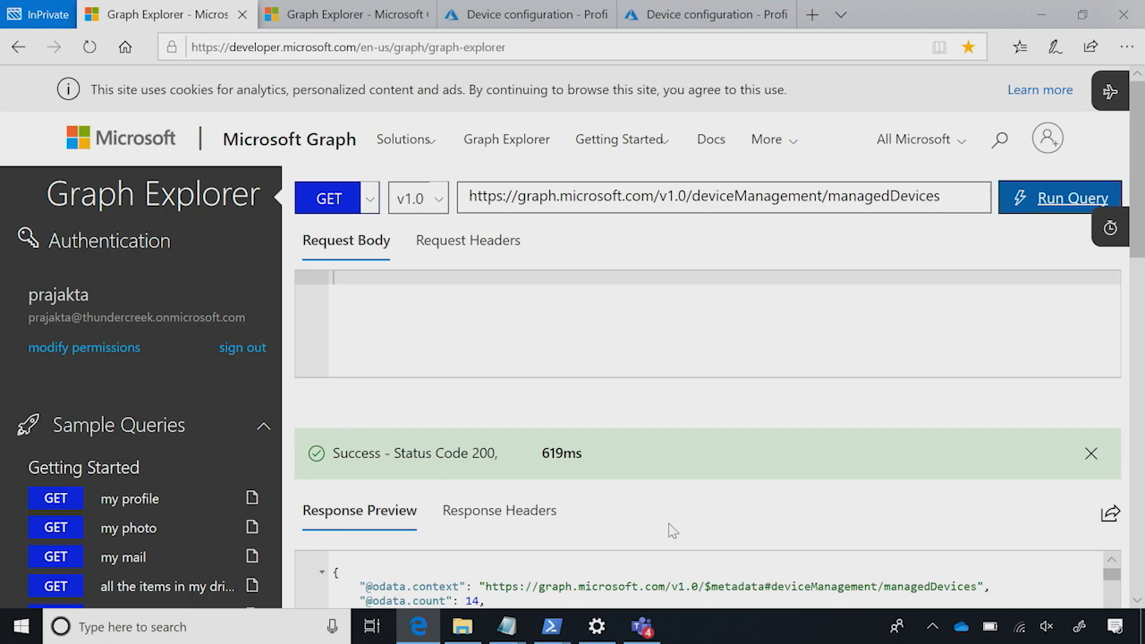
pyautogui.scroll(-3)
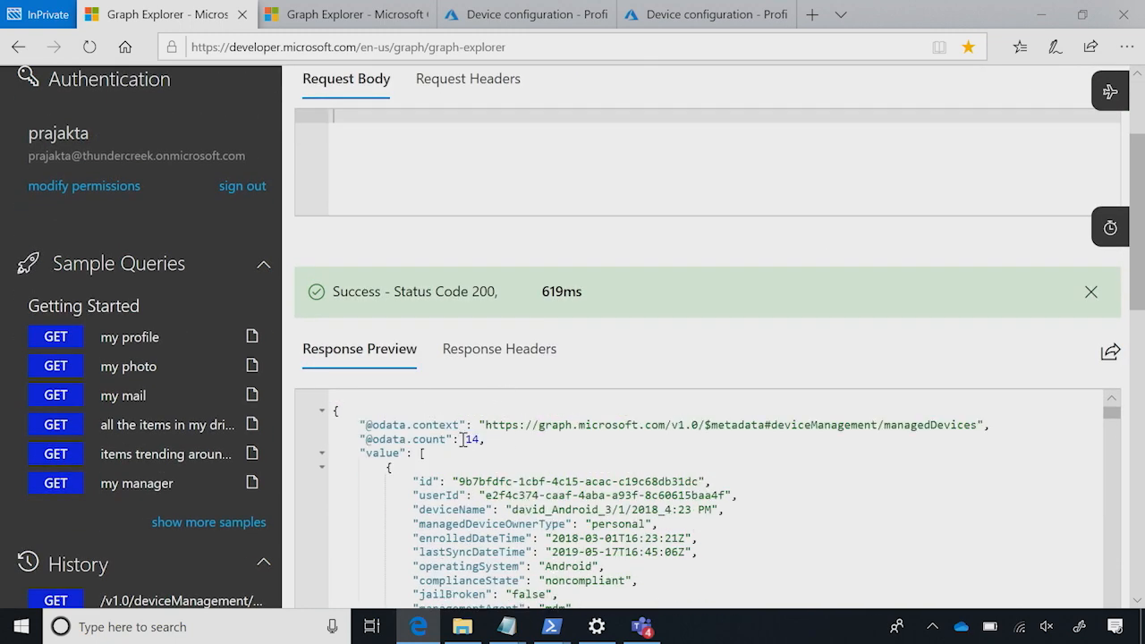
pyautogui.scroll(-3)
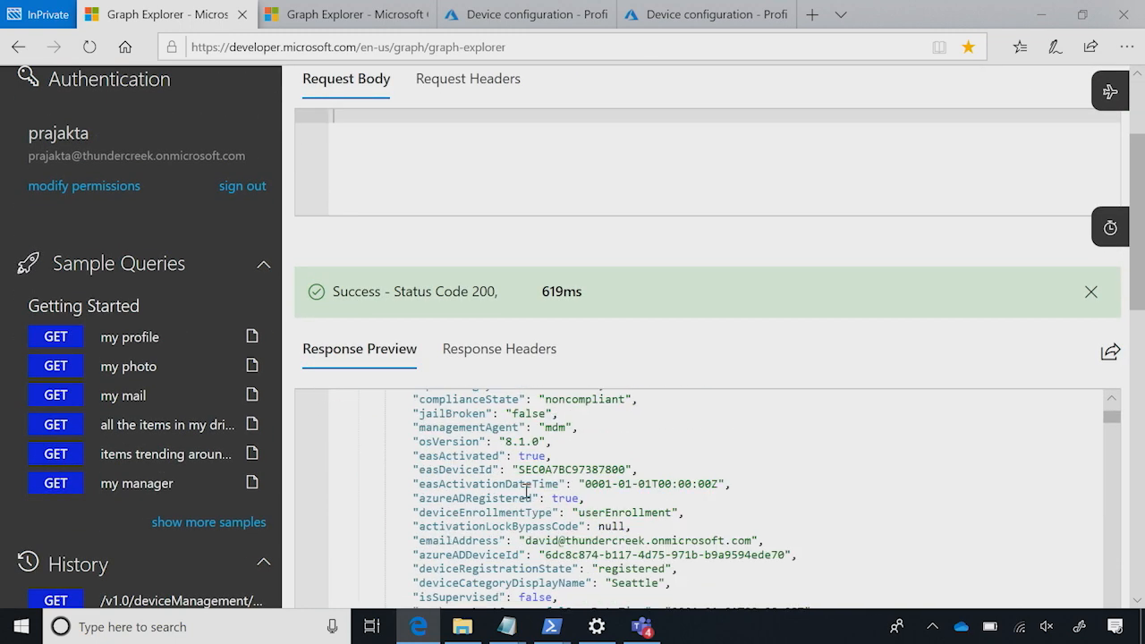
pyautogui.scroll(3)
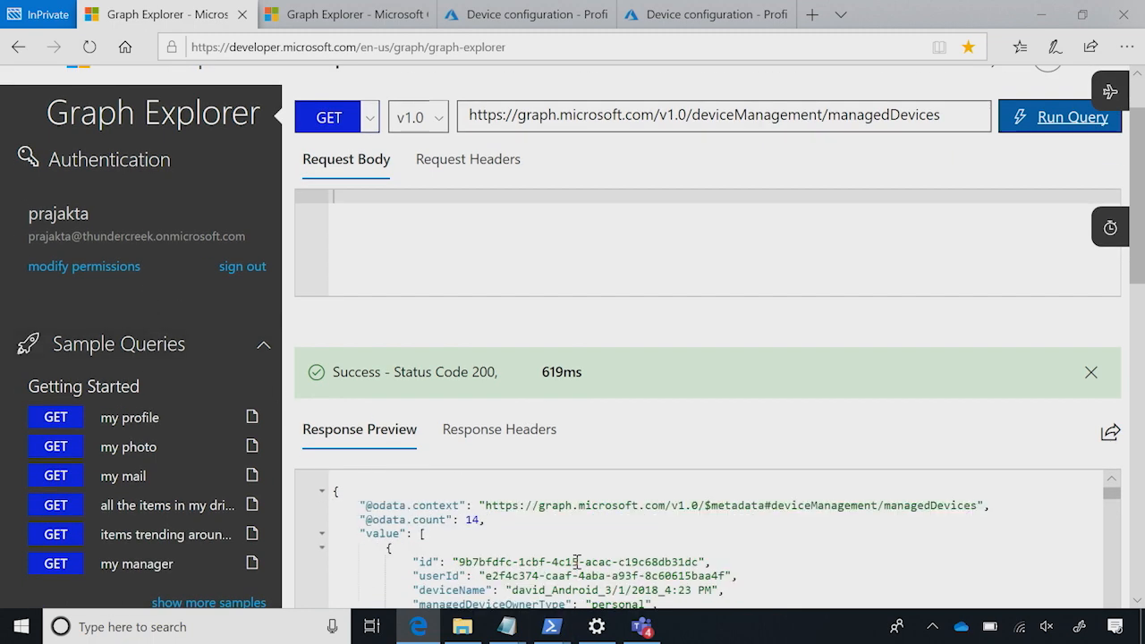
pyautogui.click(723, 114)
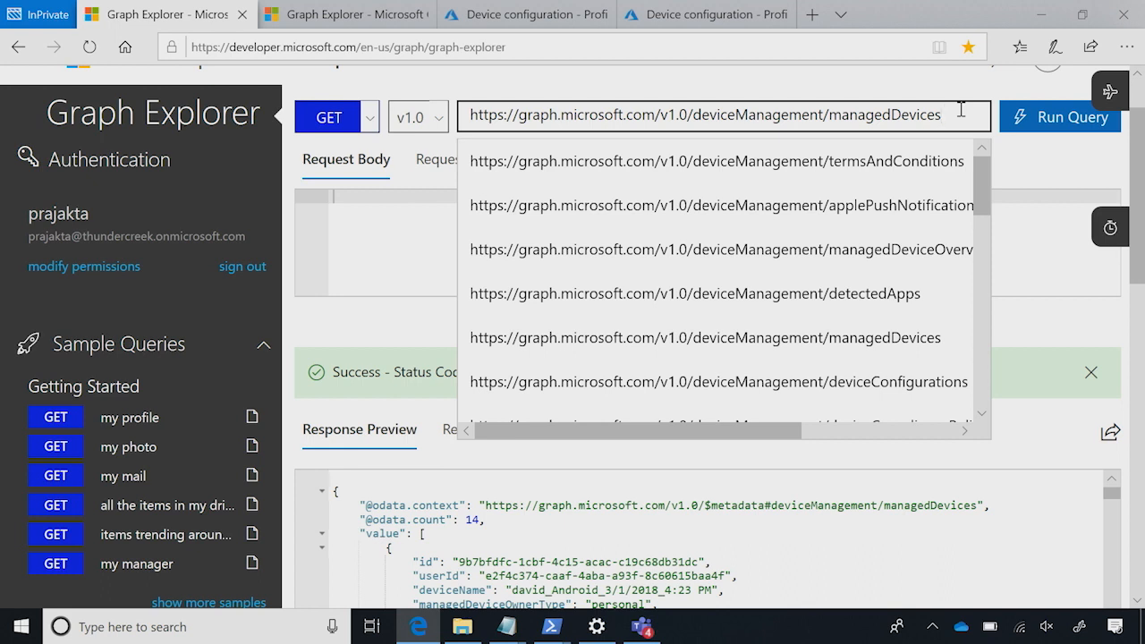
# Step: Query managedDevices with $filter=operatingSystem eq 'Android', returning 2 devices
pyautogui.click(1060, 116)
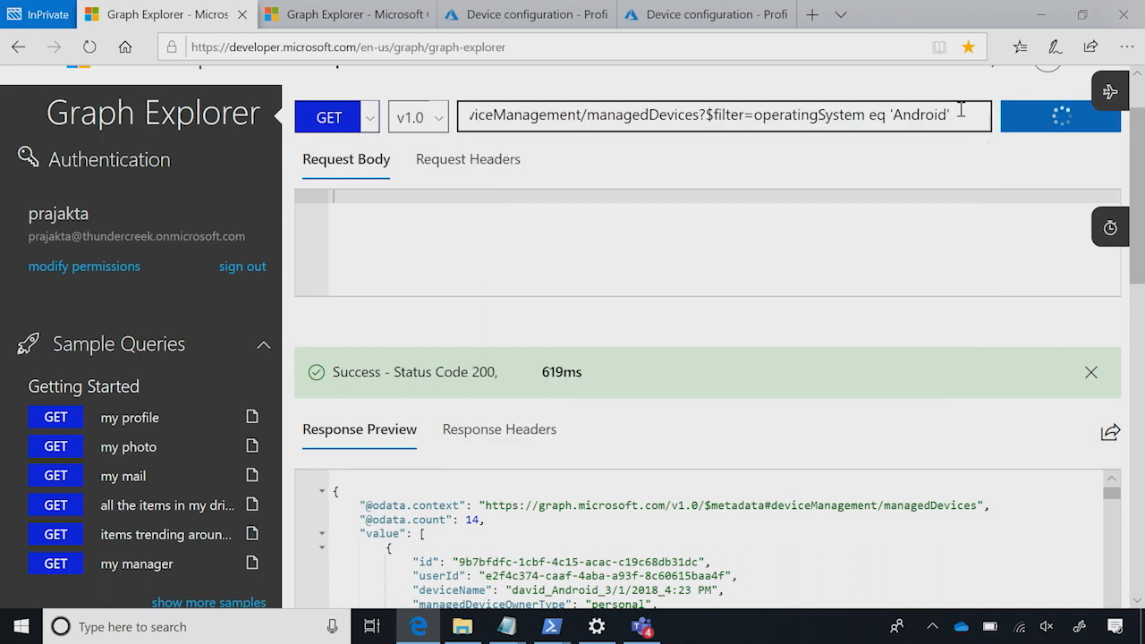
pyautogui.click(1059, 116)
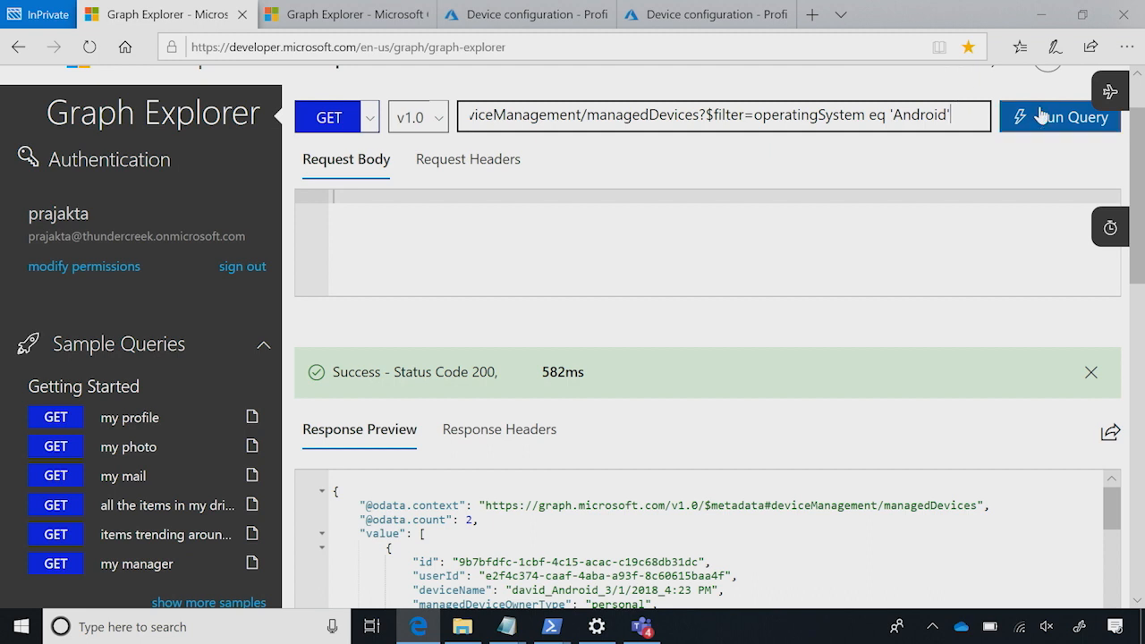
pyautogui.scroll(-3)
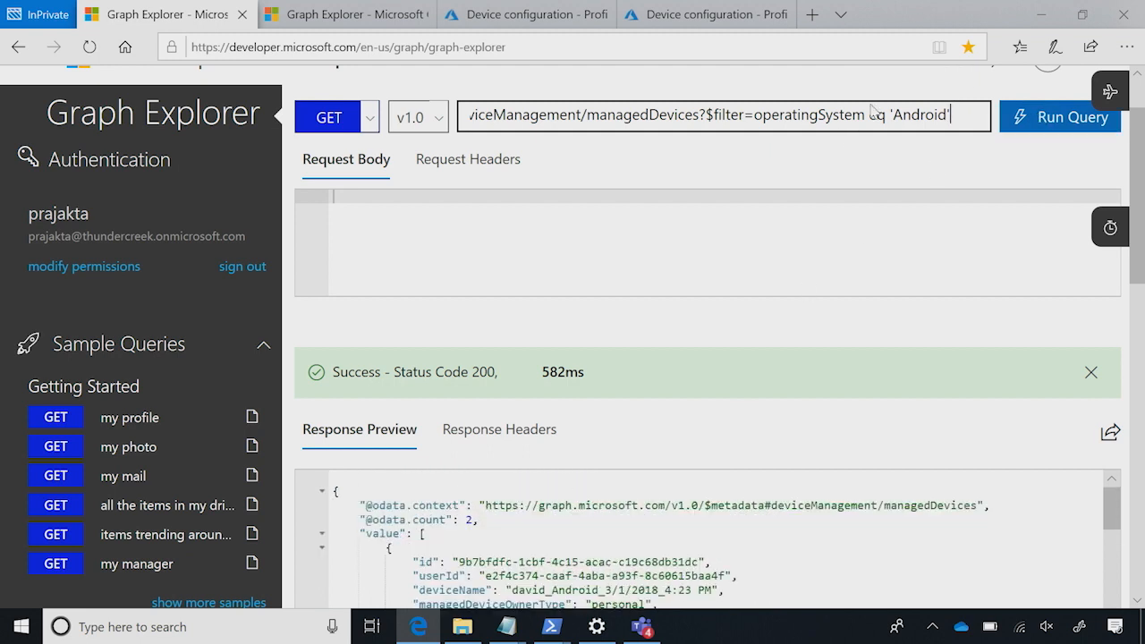
# Step: Change the filter value to 'Windows' to return 11 devices, then consult the saved query notes
pyautogui.doubleClick(920, 115)
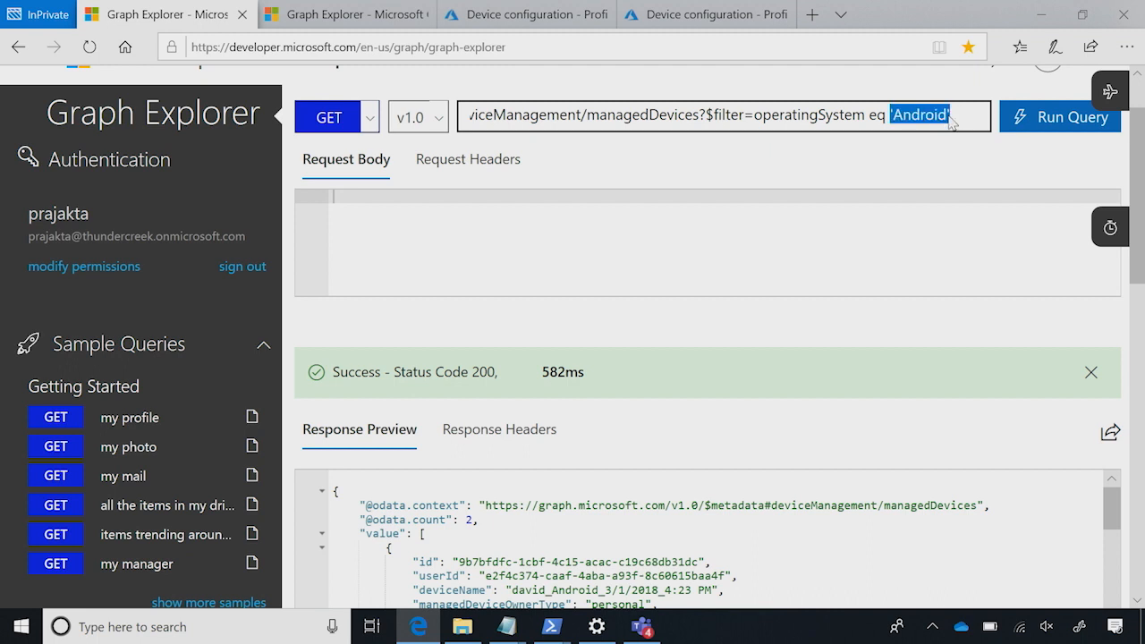
pyautogui.write('Windows')
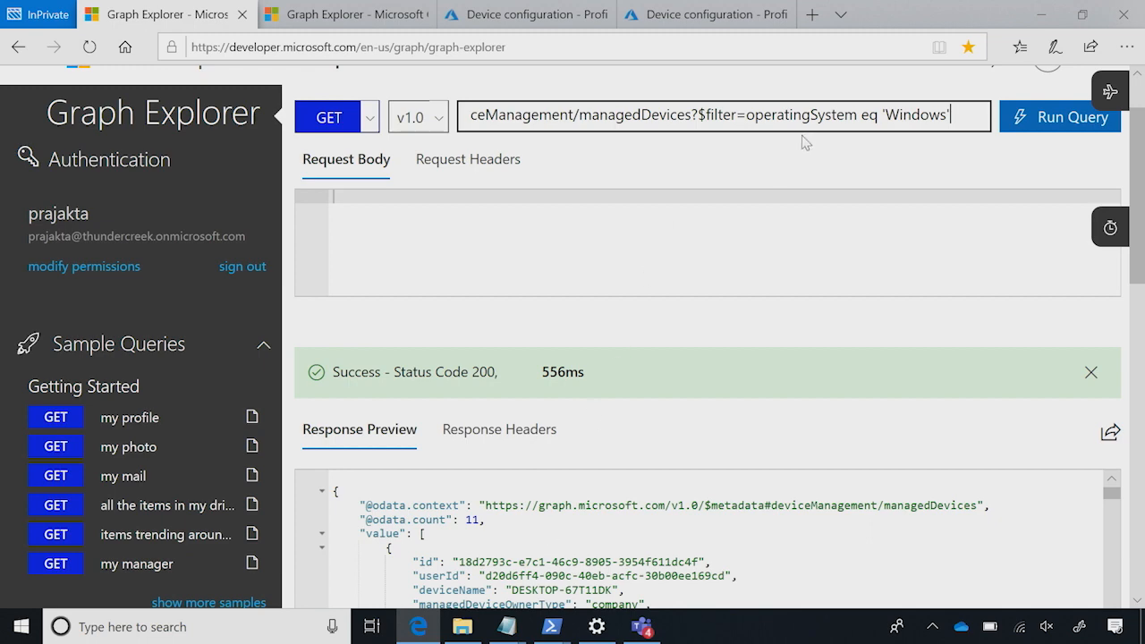
pyautogui.moveTo(487, 625)
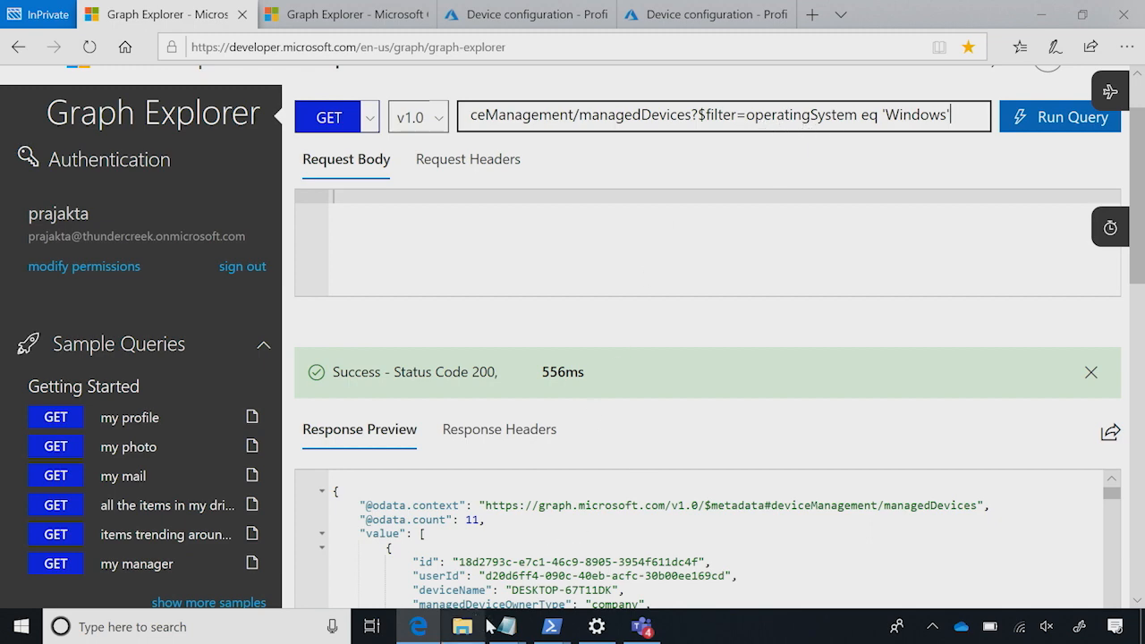
pyautogui.click(505, 626)
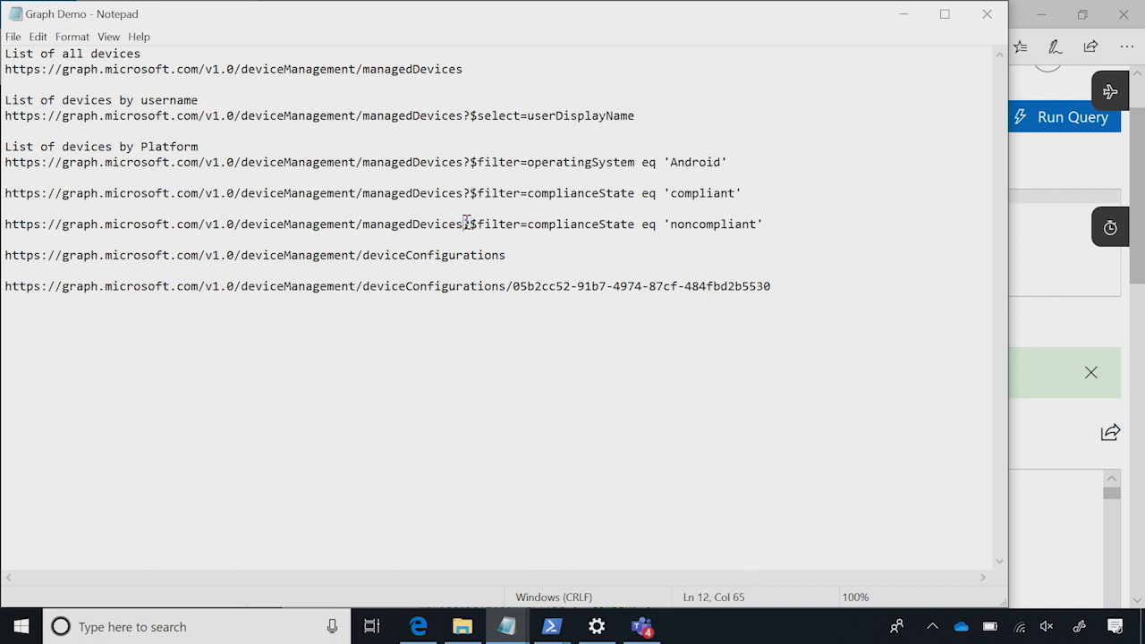
pyautogui.moveTo(466, 225); pyautogui.dragTo(763, 226)
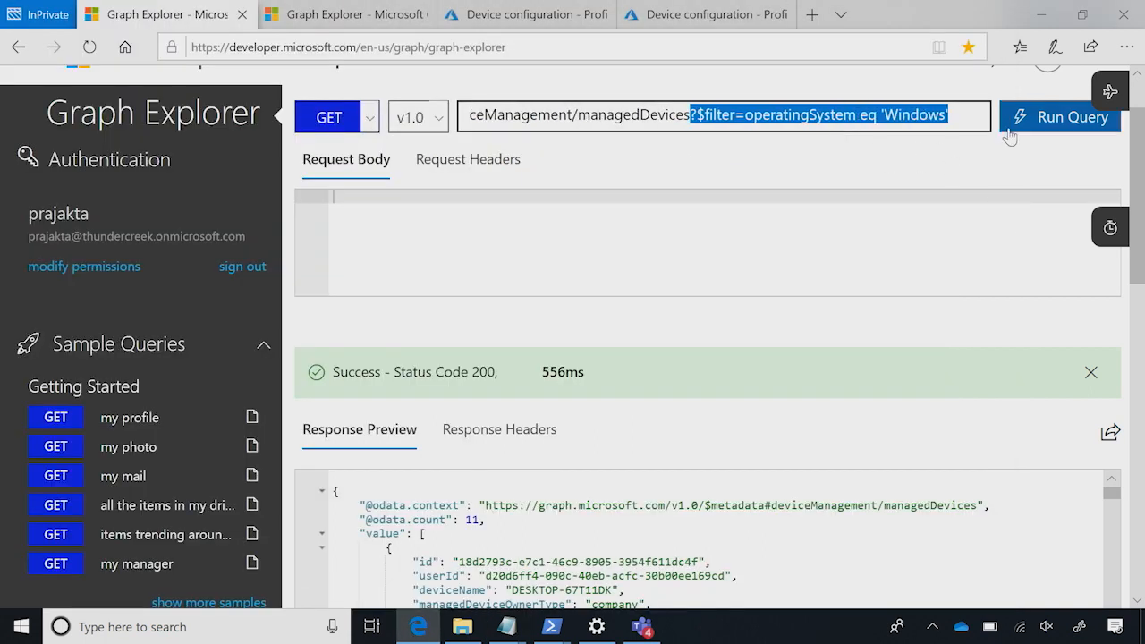
# Step: Query managedDevices with $filter=complianceState eq 'noncompliant', returning 2 devices
pyautogui.click(1060, 116)
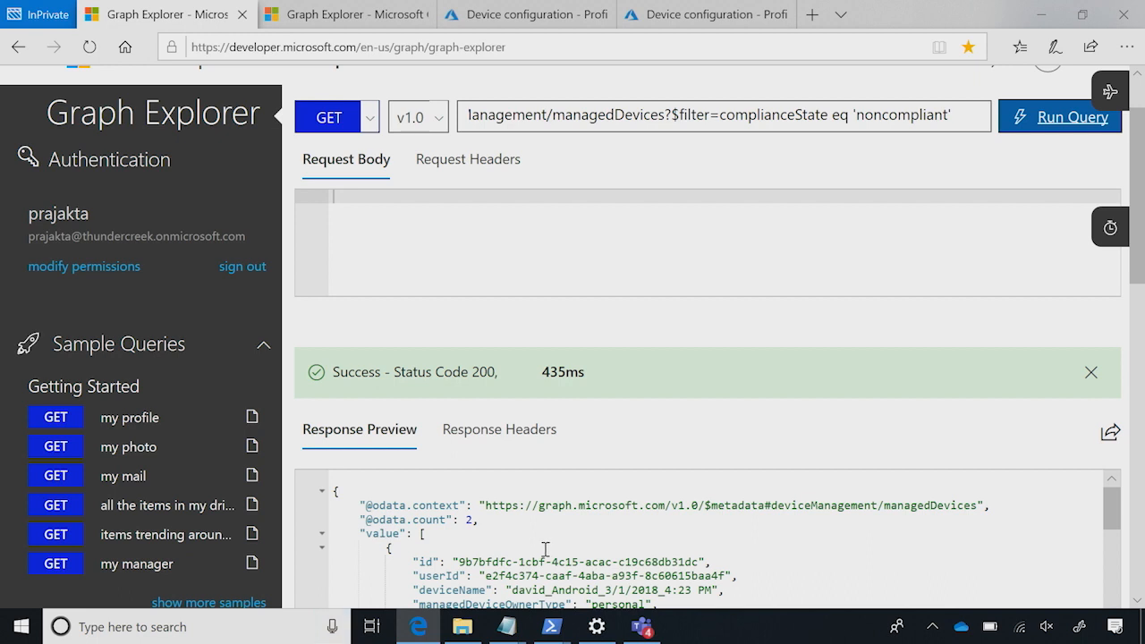
pyautogui.moveTo(546, 552)
pyautogui.write('https://graph.microsoft.com/v1.0/deviceManagement/device')
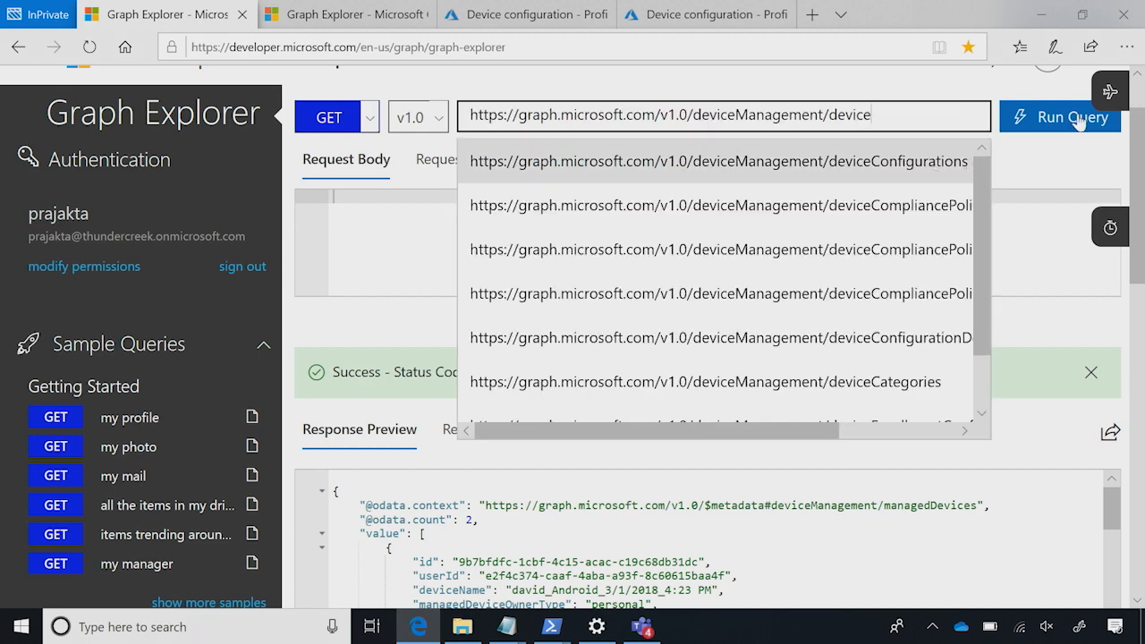
# Step: List deviceConfigurations, copy the Android restriction policy's id and request that policy by /<id>
pyautogui.click(720, 161)
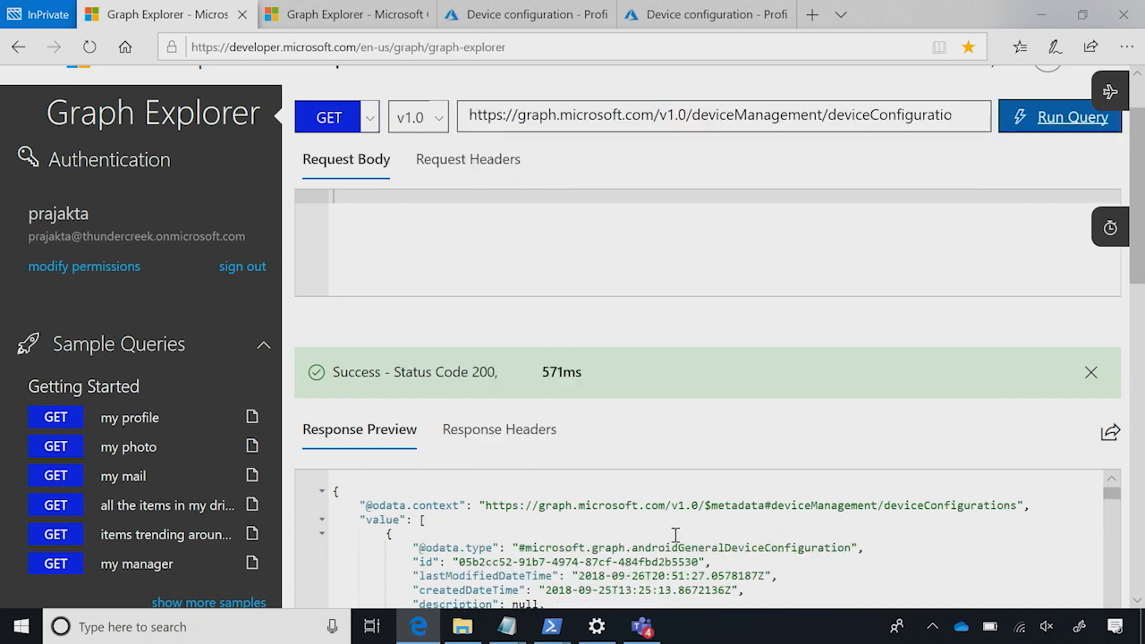
pyautogui.scroll(-3)
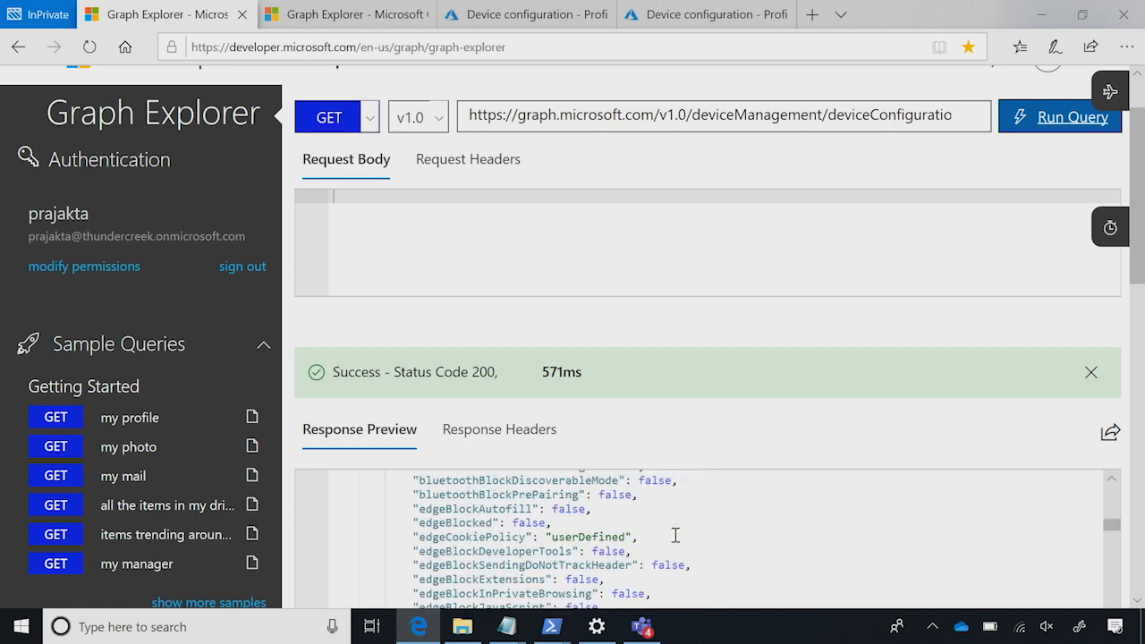
pyautogui.scroll(-3)
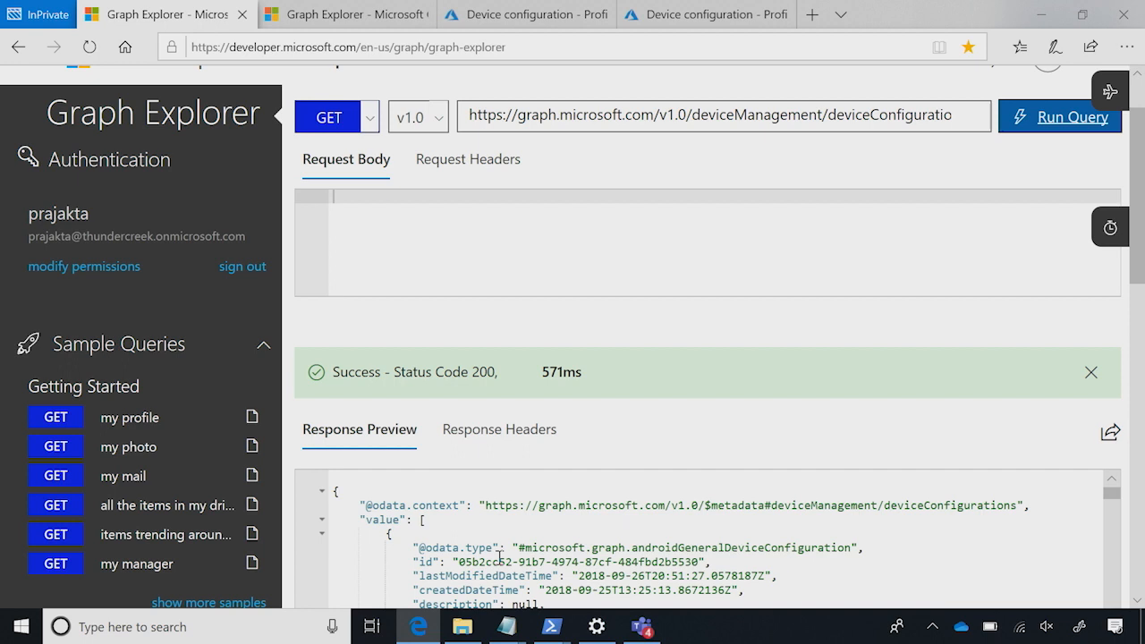
pyautogui.doubleClick(483, 562)
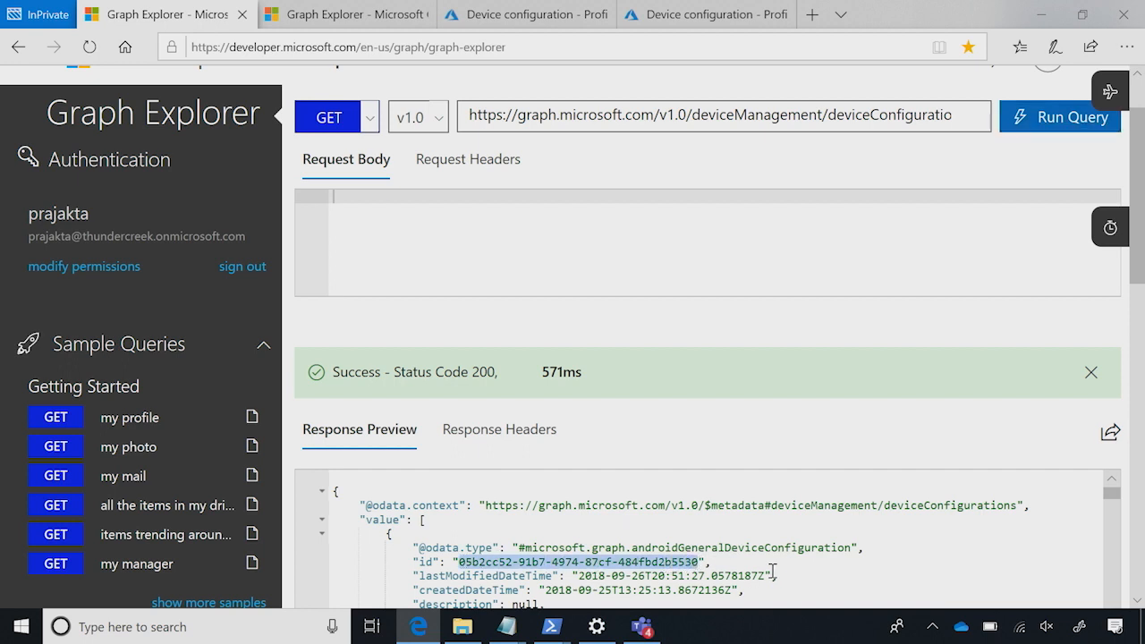
pyautogui.click(723, 114)
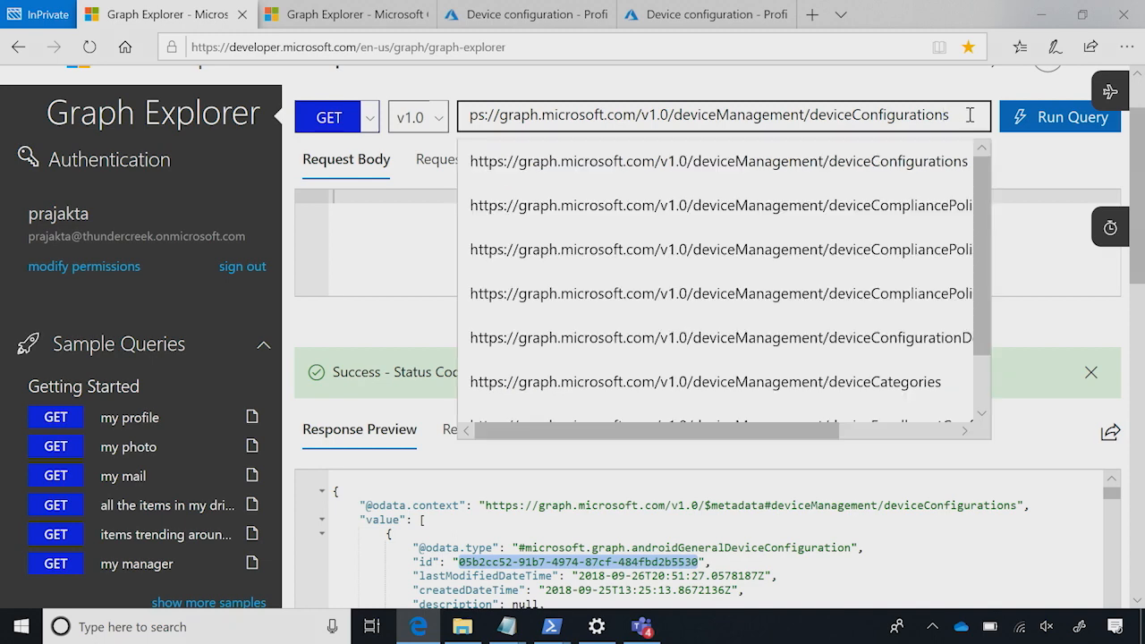
pyautogui.write('/')
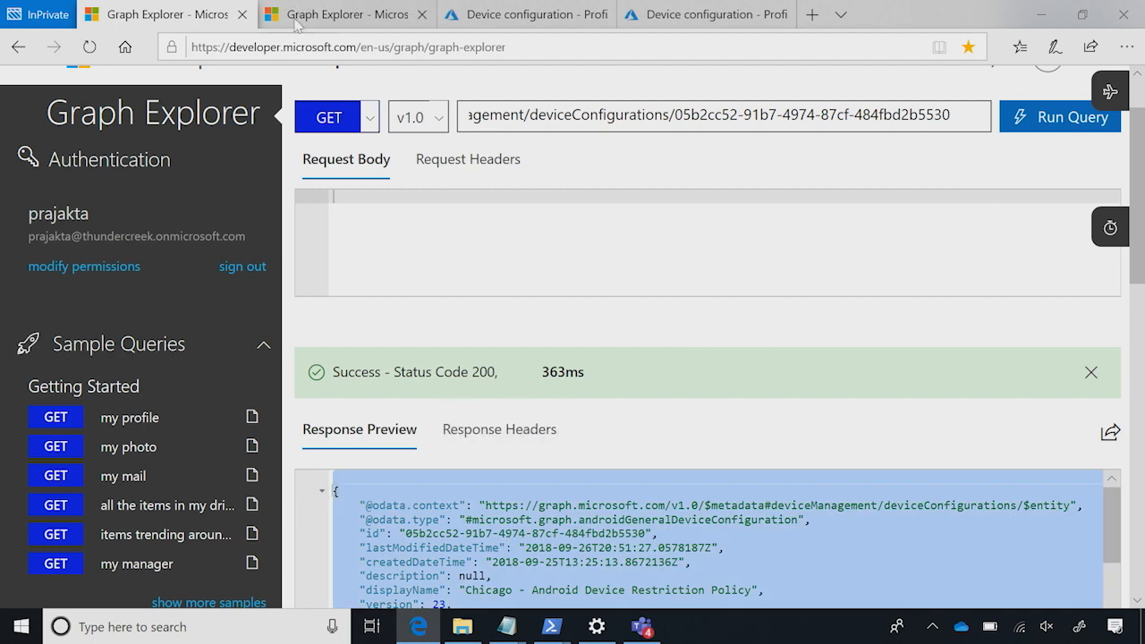
pyautogui.click(344, 15)
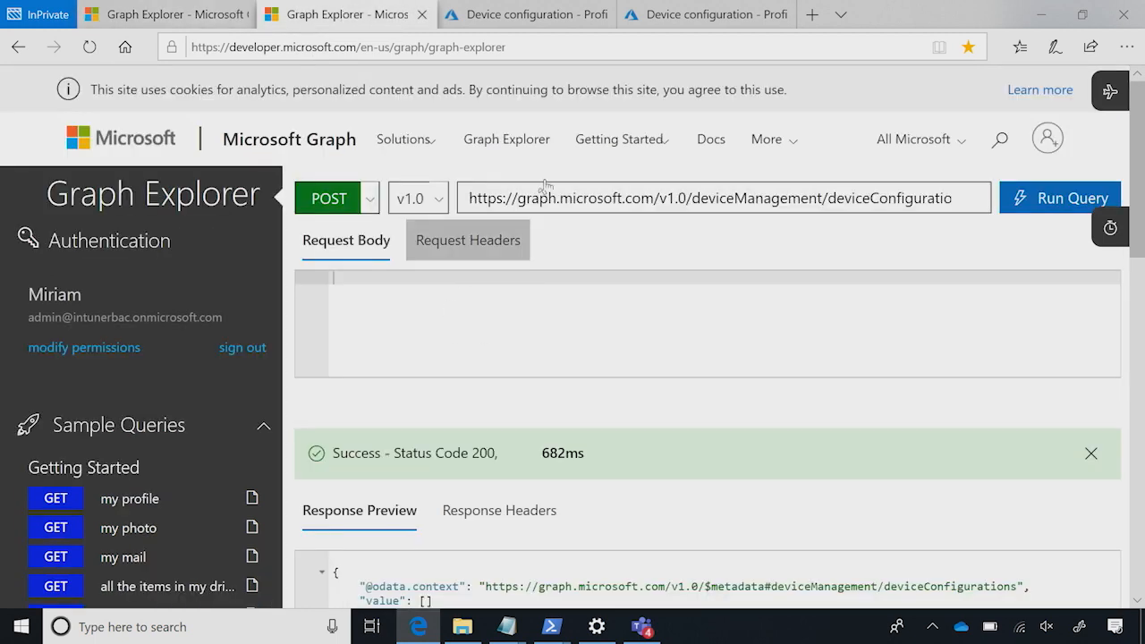
# Step: Check the production tenant's Intune Device configuration Profiles list, which is empty after reload
pyautogui.click(698, 14)
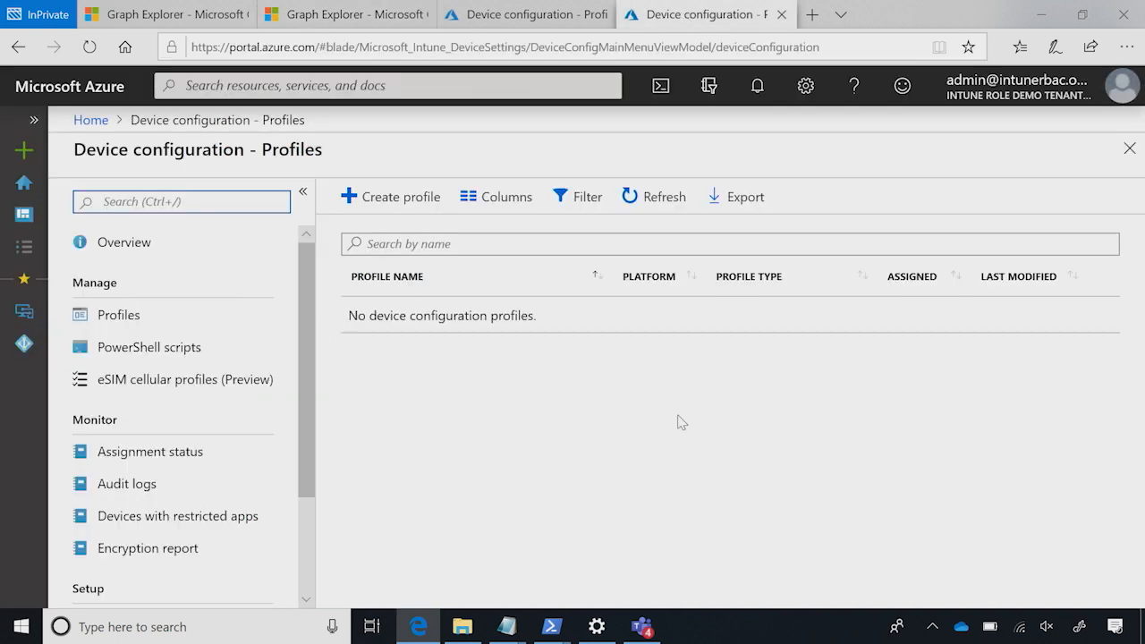
pyautogui.moveTo(670, 423)
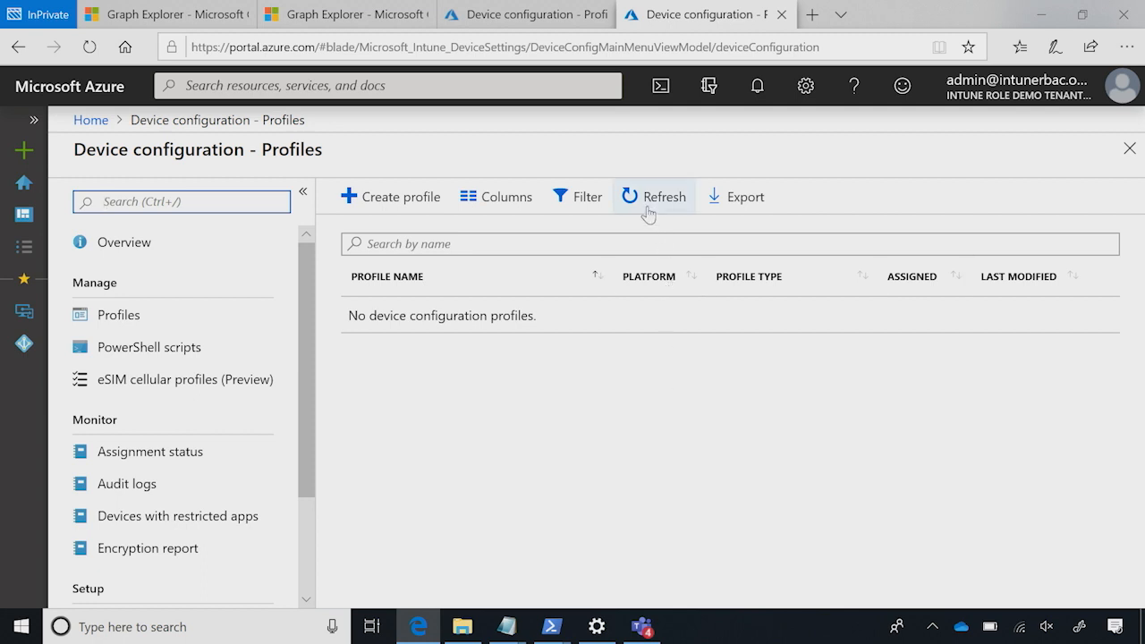
pyautogui.click(664, 195)
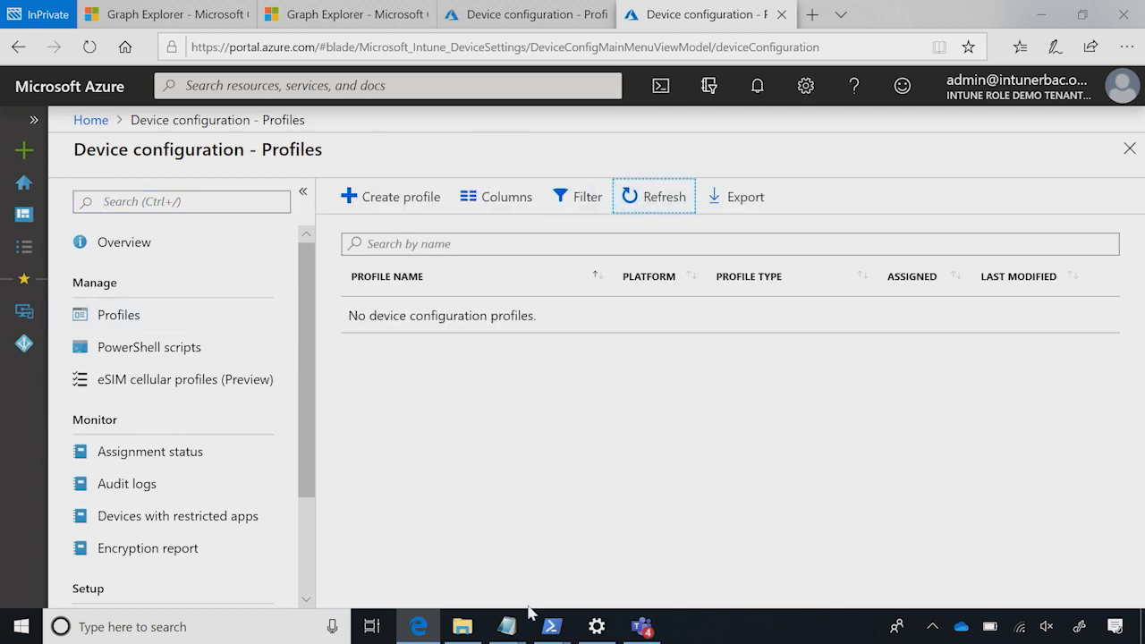
pyautogui.moveTo(358, 69)
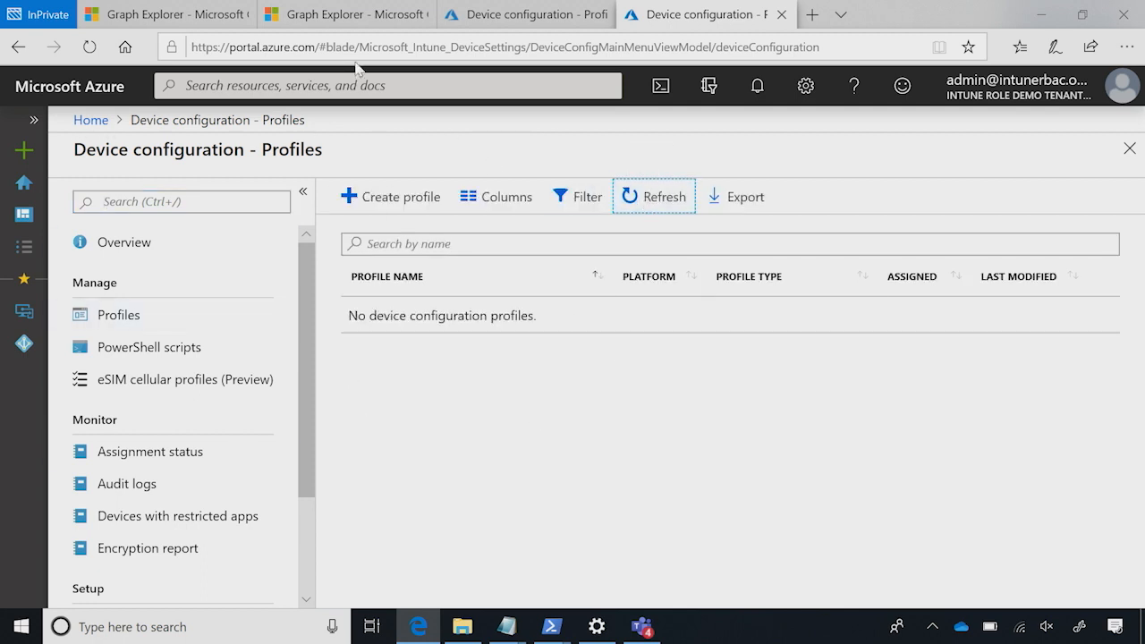
pyautogui.click(344, 14)
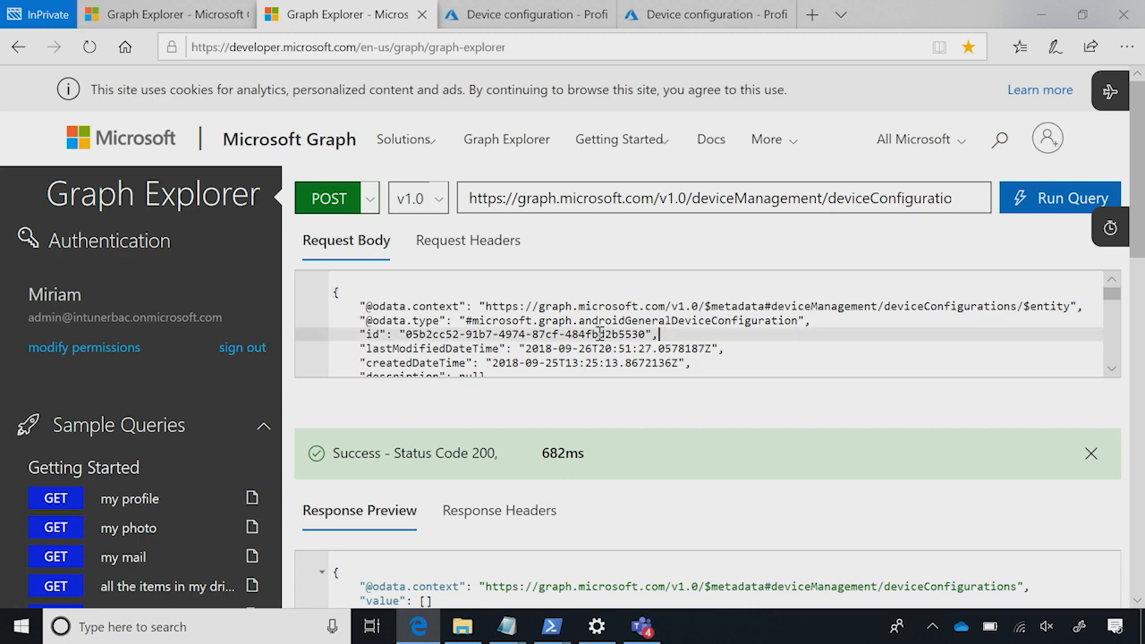
# Step: Remove the "id" line from the copied policy body and POST it to deviceConfigurations in production
pyautogui.tripleClick(501, 333)
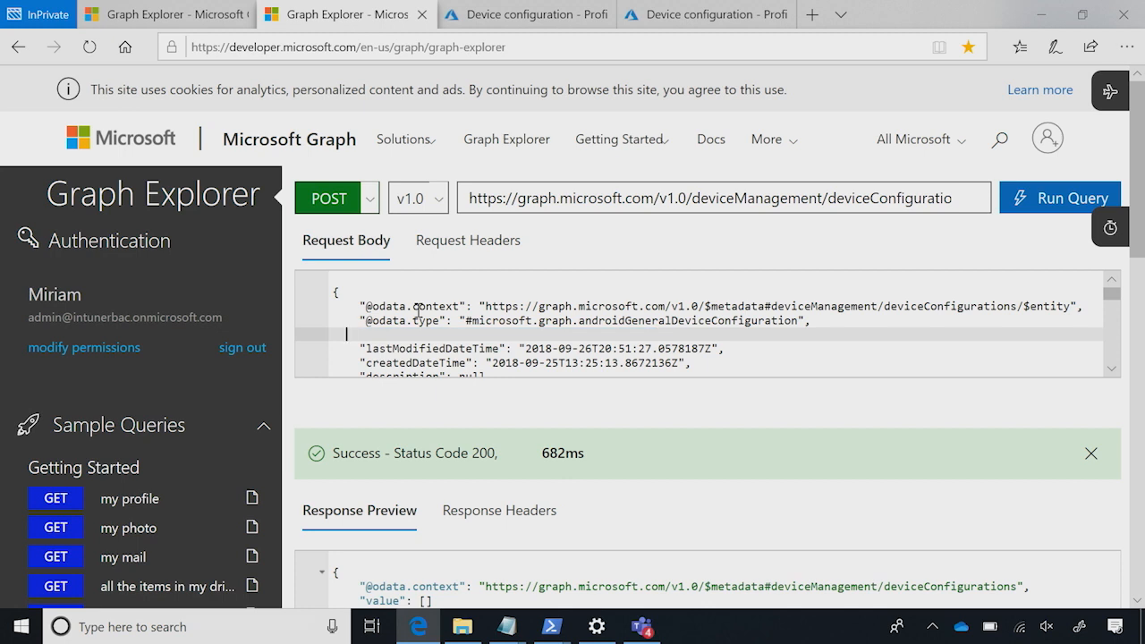
pyautogui.moveTo(1031, 224)
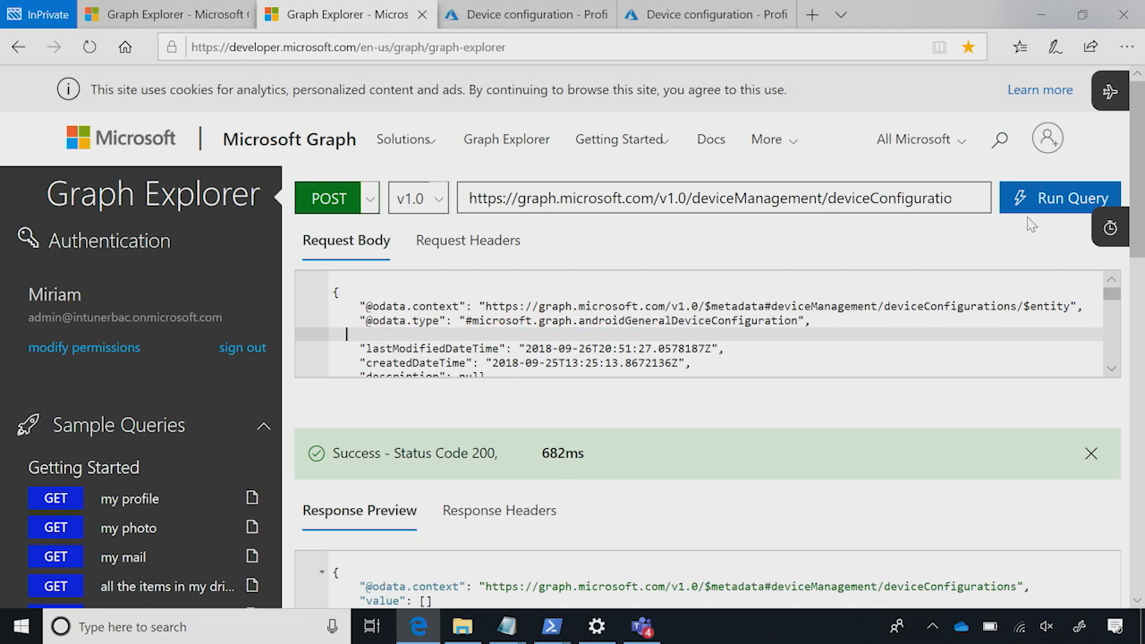
pyautogui.moveTo(412, 197)
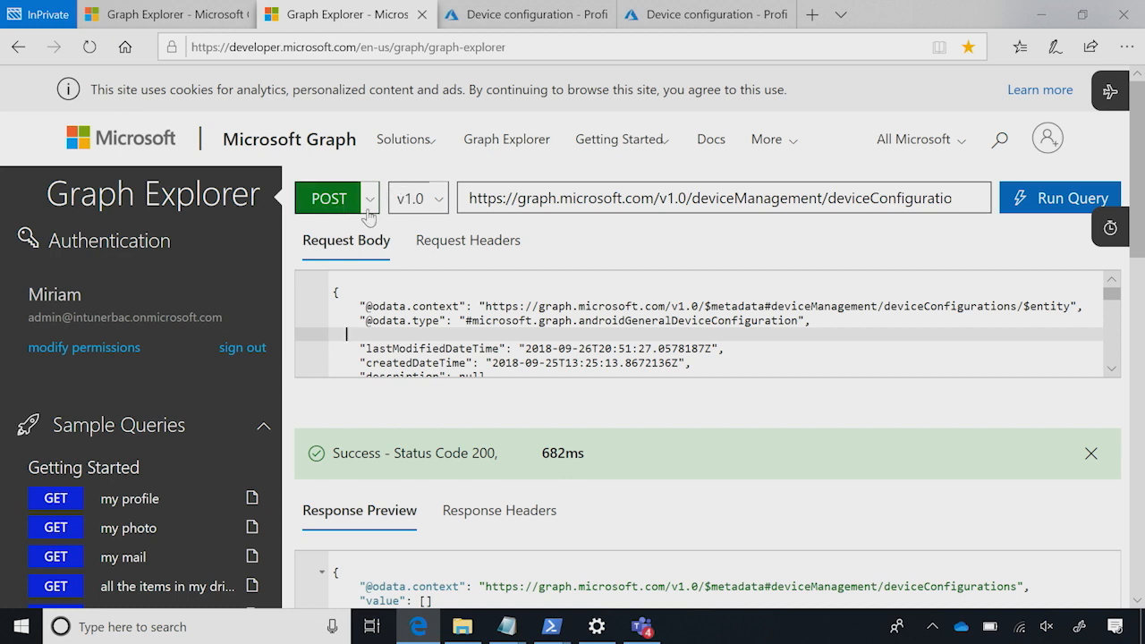
pyautogui.click(1060, 197)
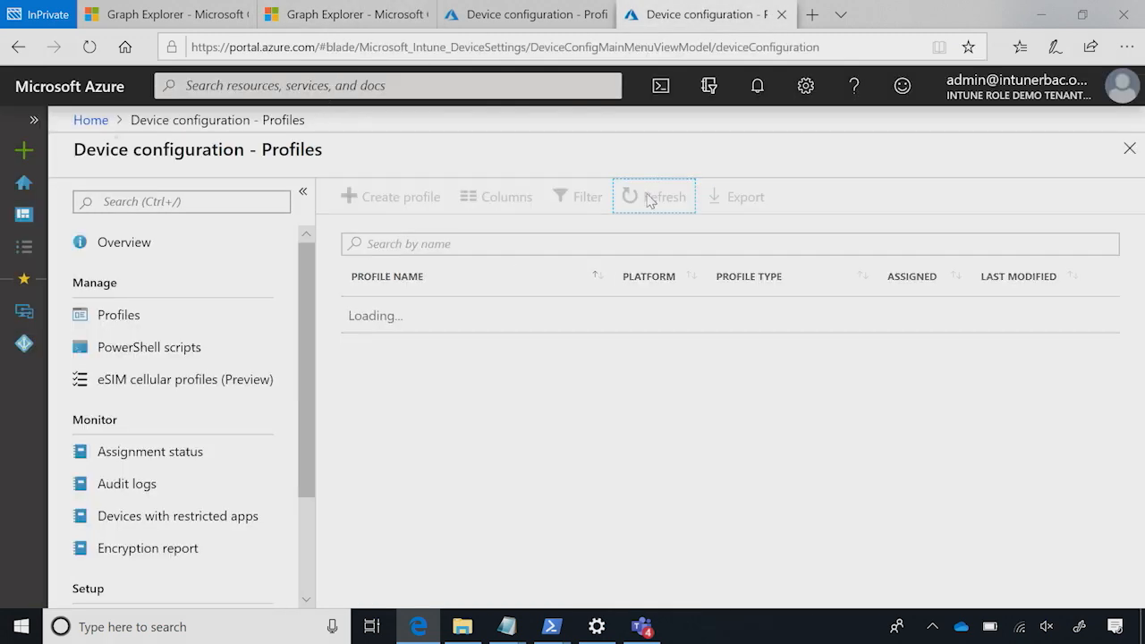
# Step: Refresh the production Profiles list to confirm Chicago - Android Device Restriction Policy appears
pyautogui.click(664, 195)
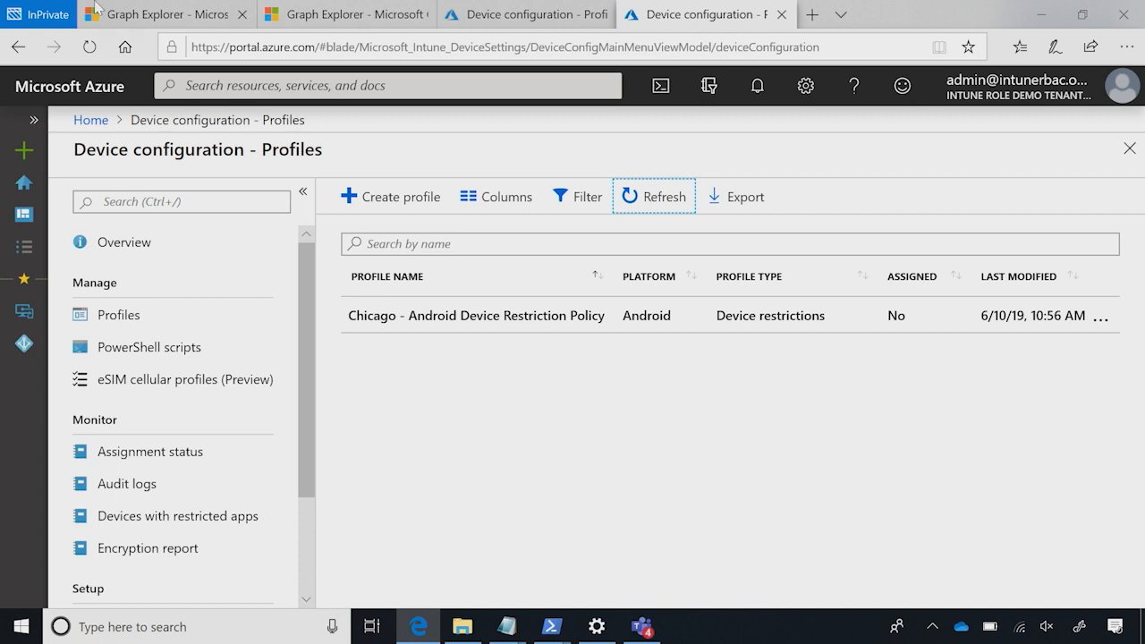
pyautogui.moveTo(591, 612)
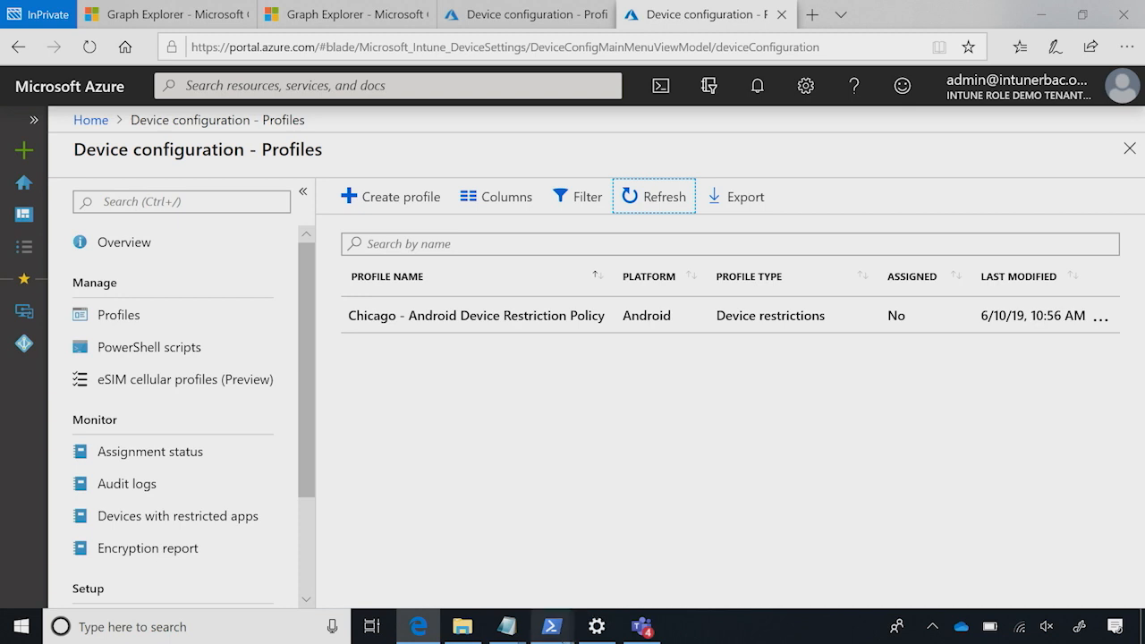
pyautogui.click(551, 627)
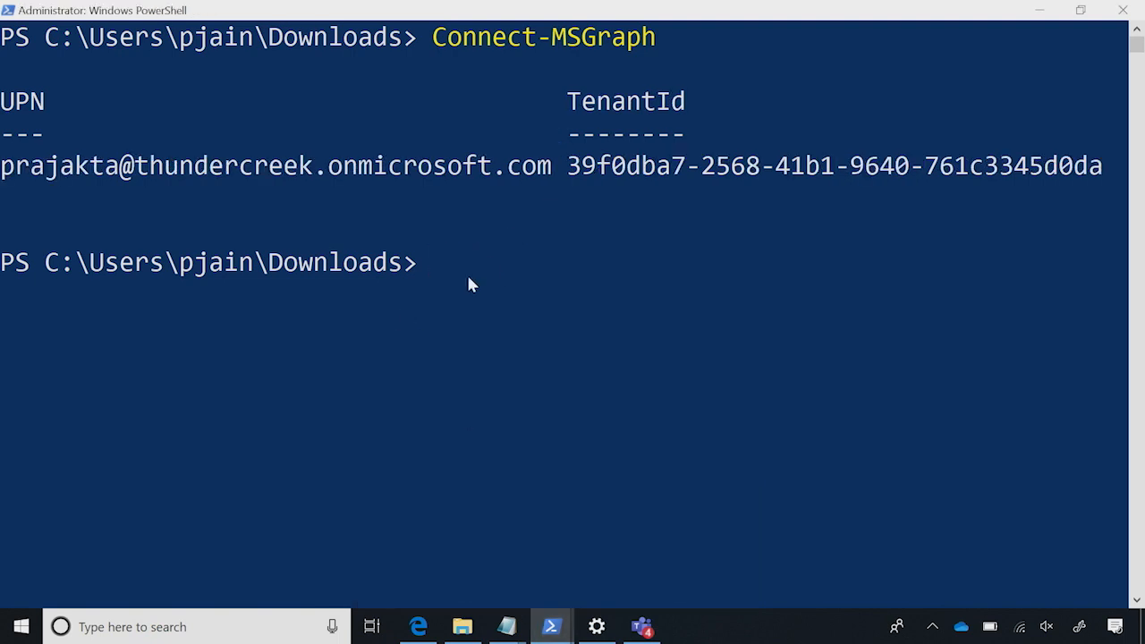
# Step: Enter $policies = Get-IntuneDeviceConfigurationPolicy to load all pilot tenant configuration policies
pyautogui.write("$windows | Export-Clixml -Path 'policies.xml'")
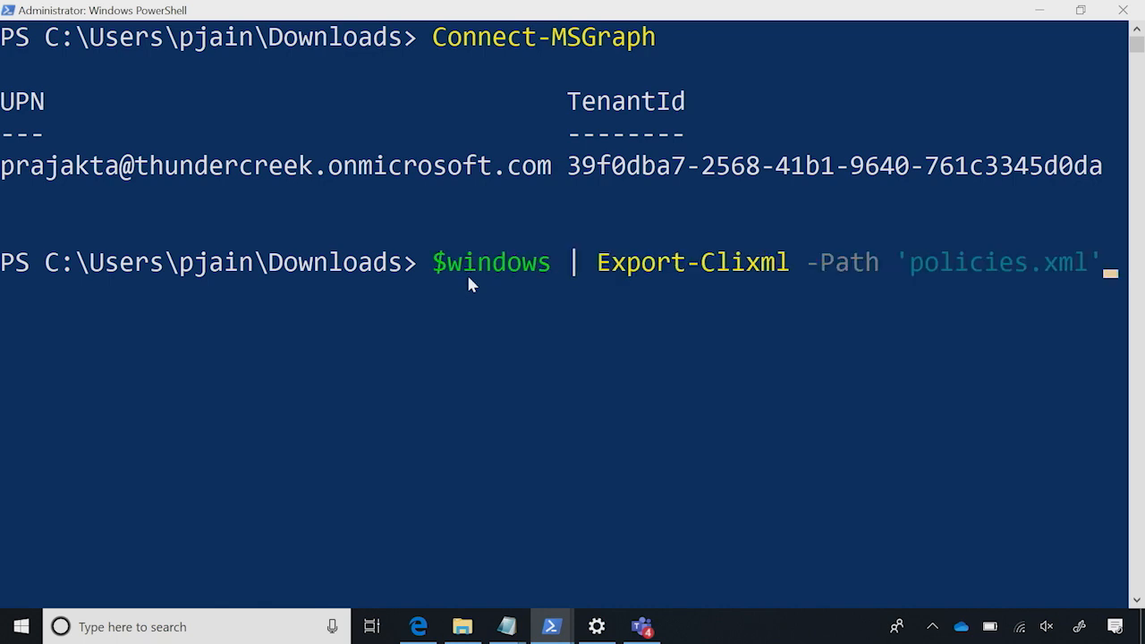
pyautogui.write('$policies = Get-IntuneDeviceConfigurationPolicy')
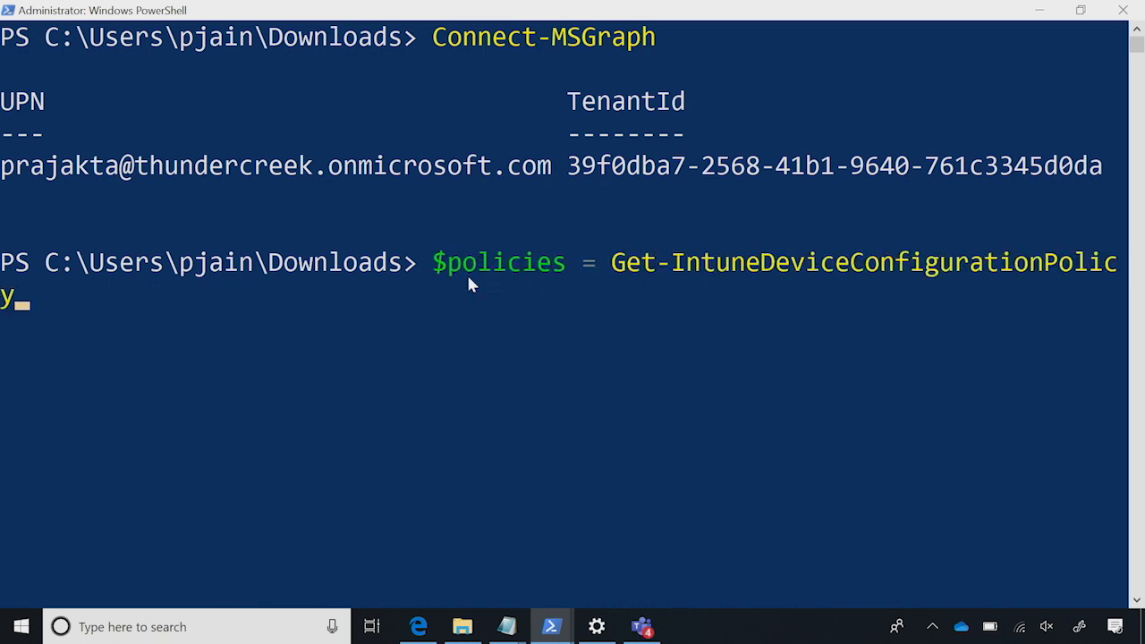
pyautogui.moveTo(1054, 267)
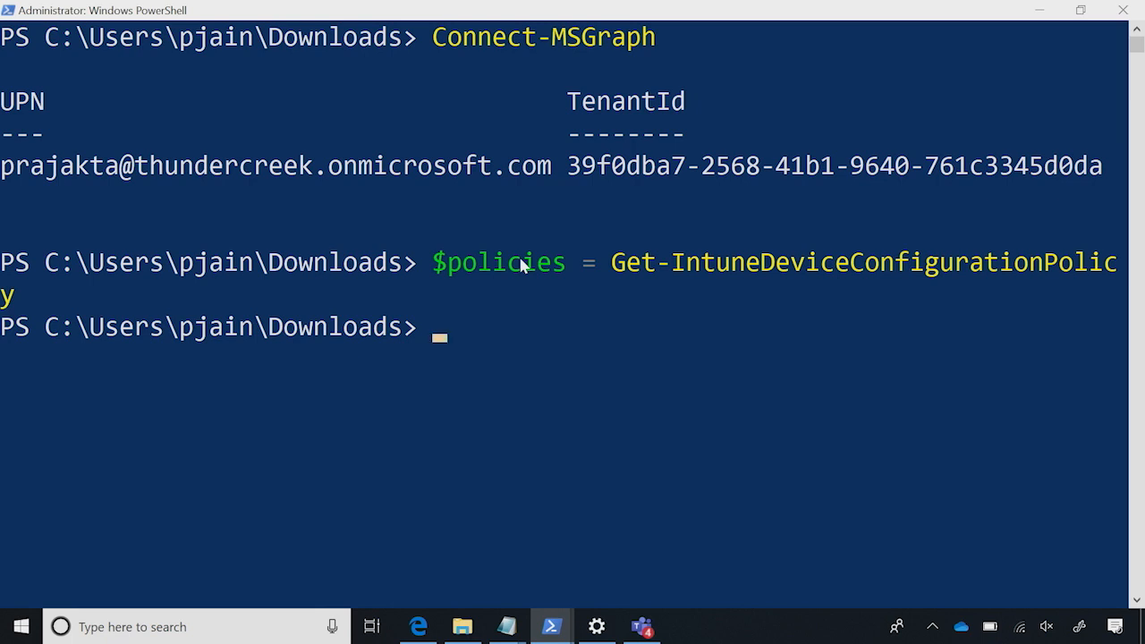
pyautogui.moveTo(698, 261)
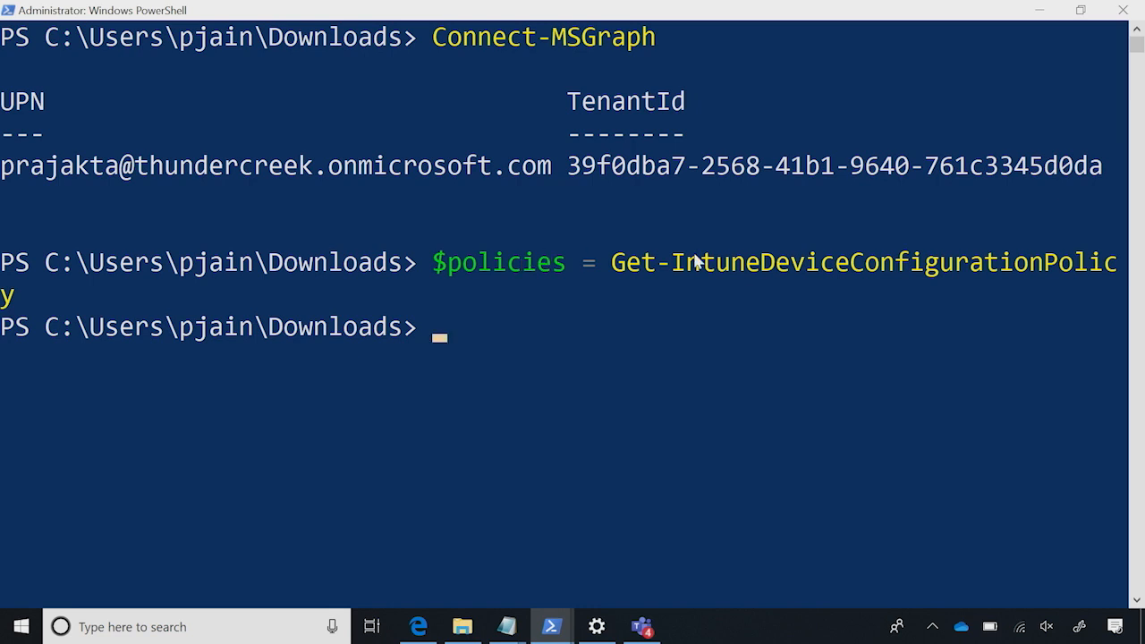
pyautogui.moveTo(1099, 276)
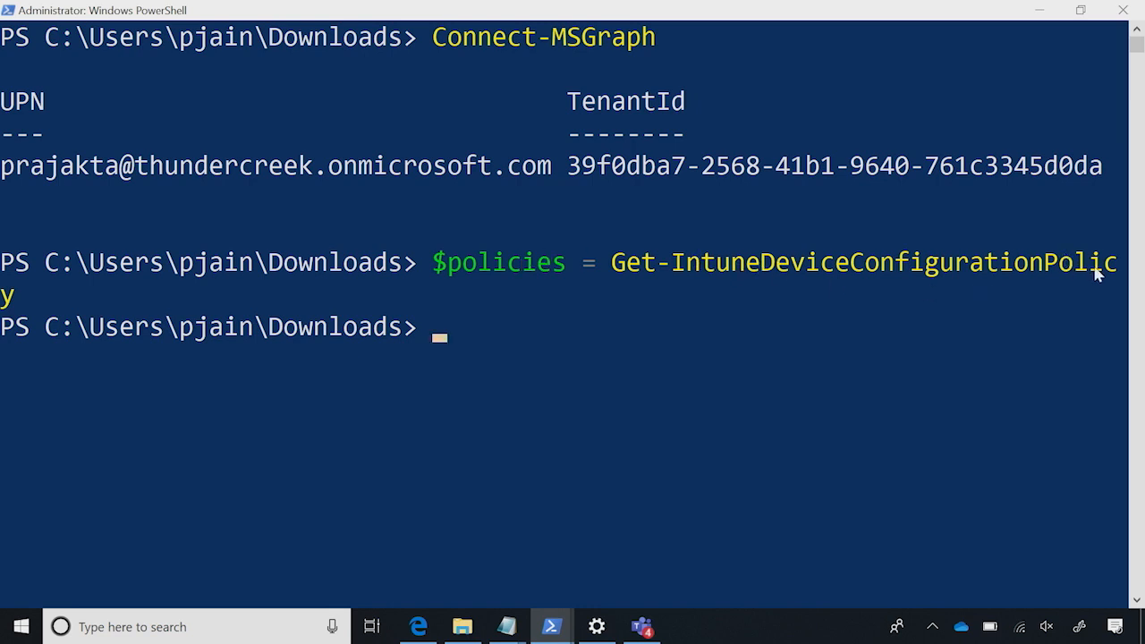
pyautogui.moveTo(1103, 276)
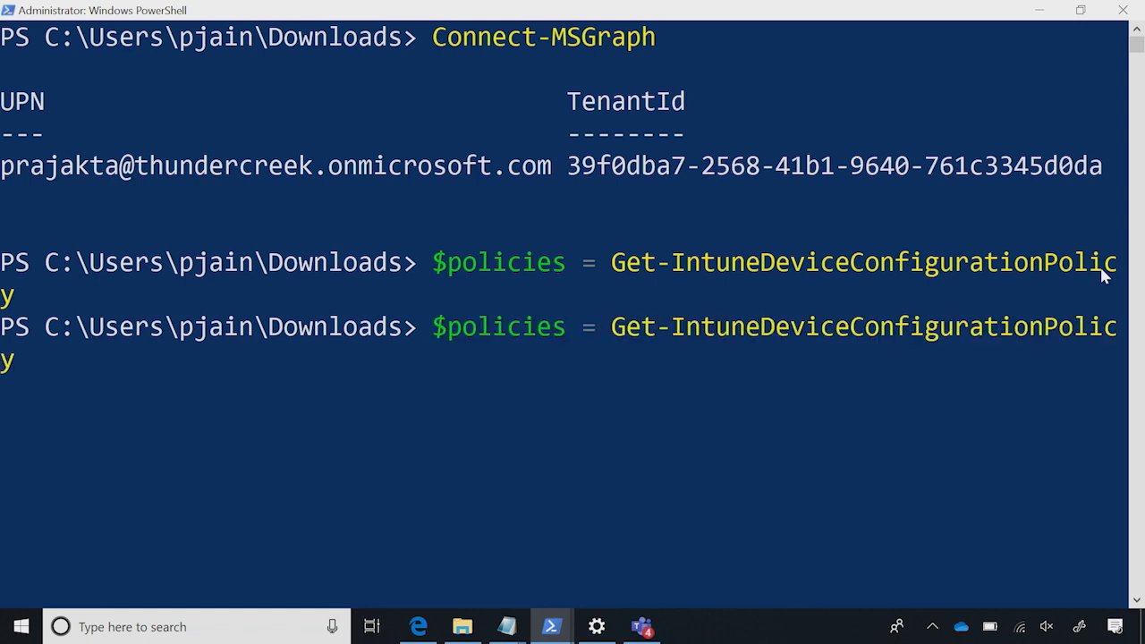
pyautogui.write('$windows')
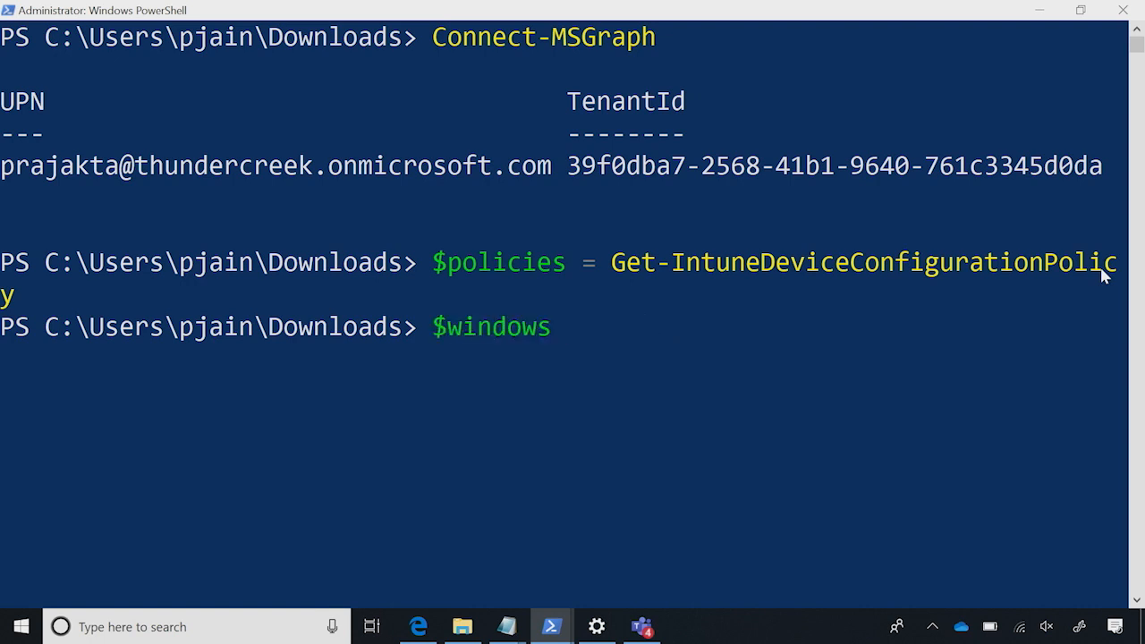
pyautogui.write("| Export-Clixml -Path 'policies.xml'")
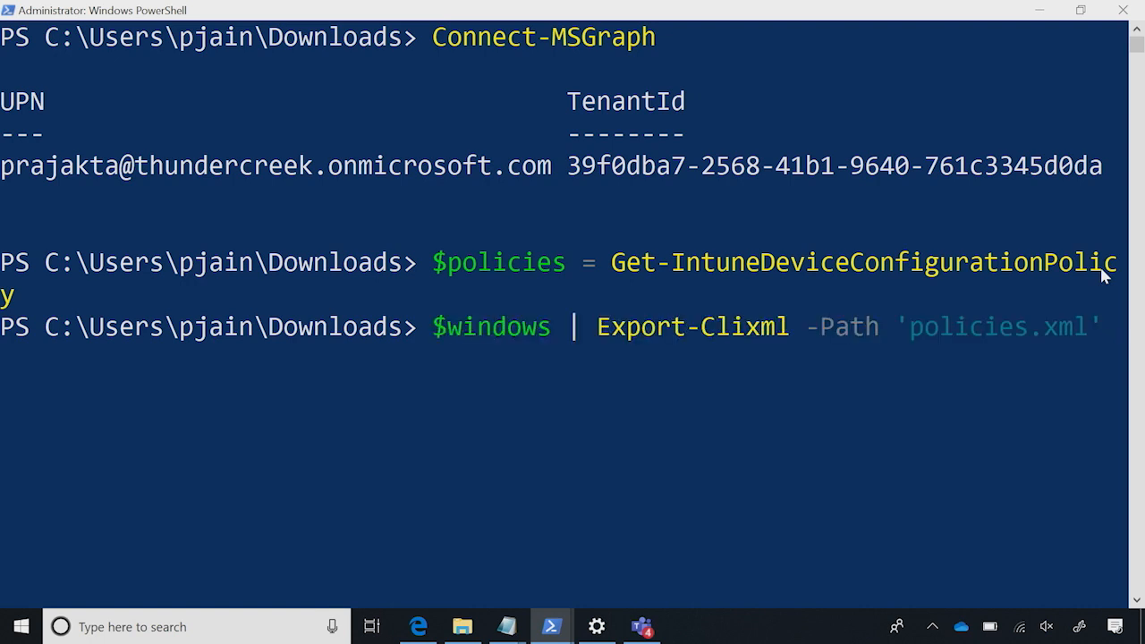
pyautogui.write("$windows = $Policies | Where-Object { $_.'@odata.type' -like '*windows10custom*' }")
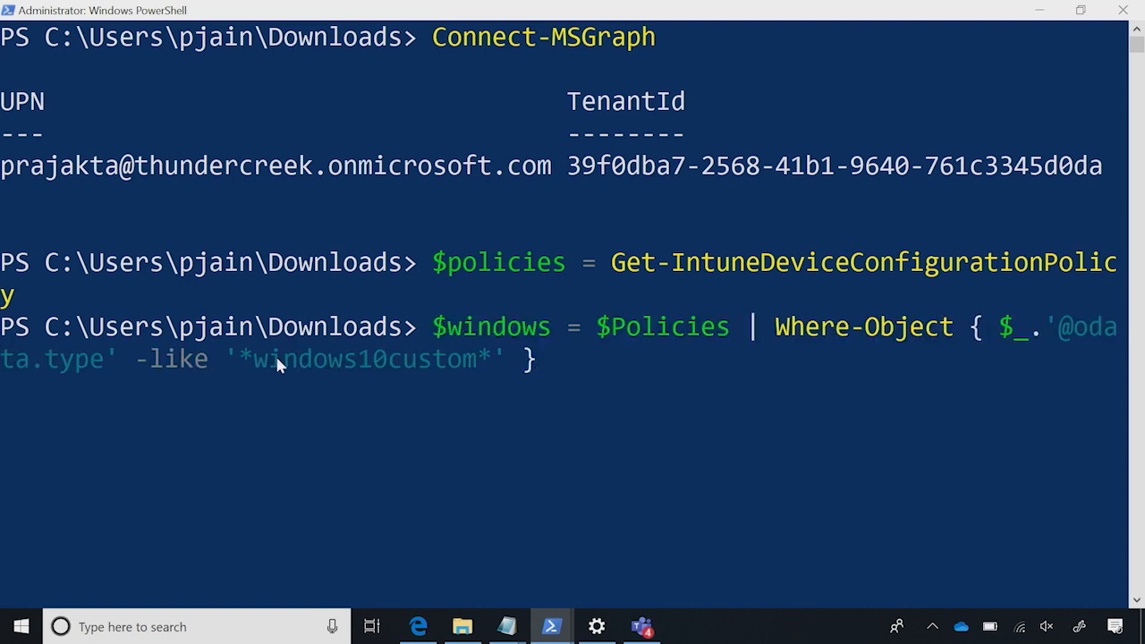
pyautogui.moveTo(472, 374)
pyautogui.write('cls')
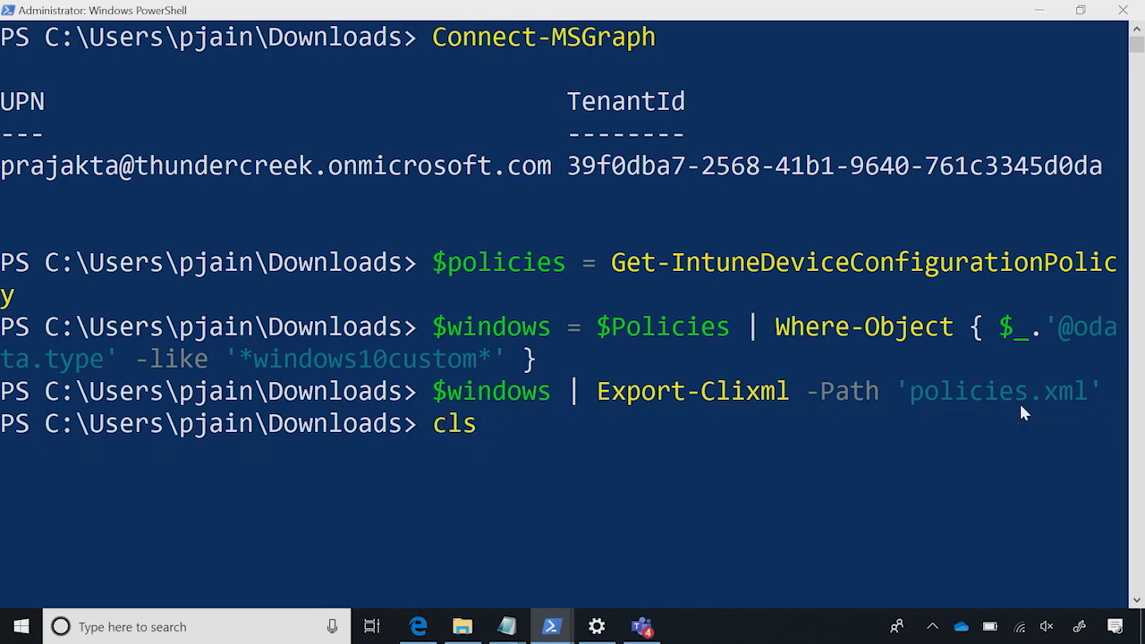
pyautogui.press('Enter')
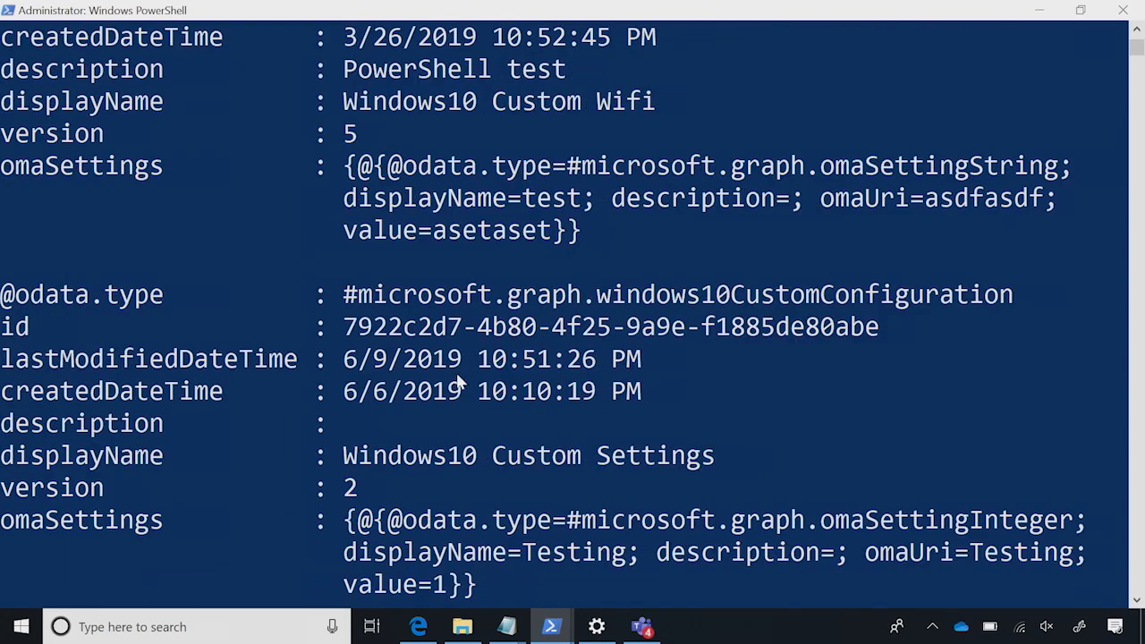
pyautogui.scroll(-3)
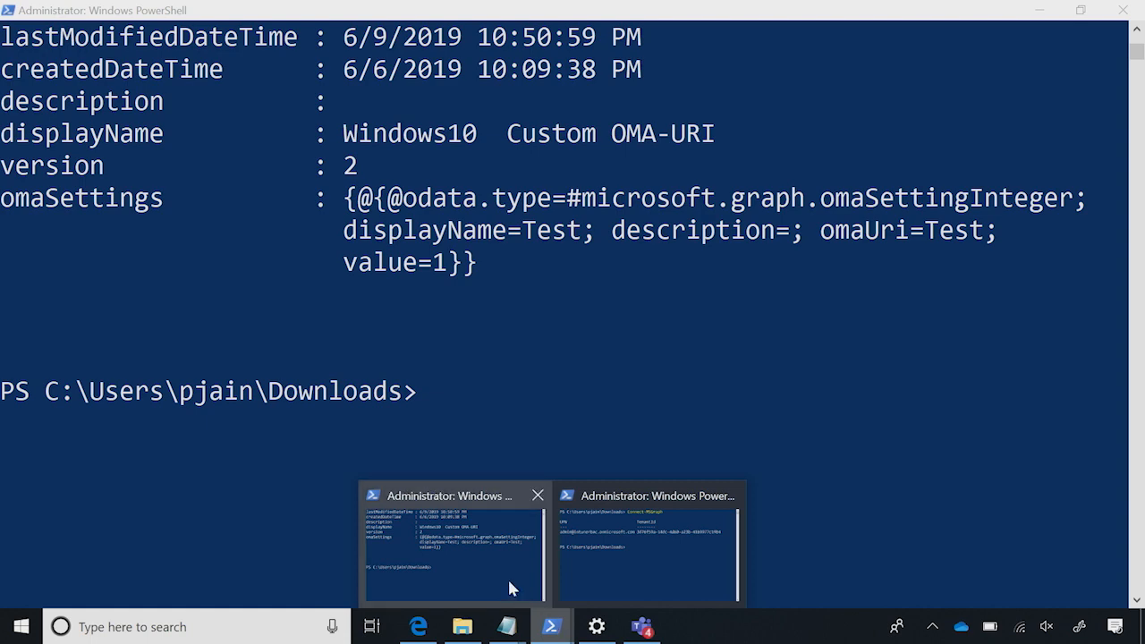
pyautogui.moveTo(497, 569)
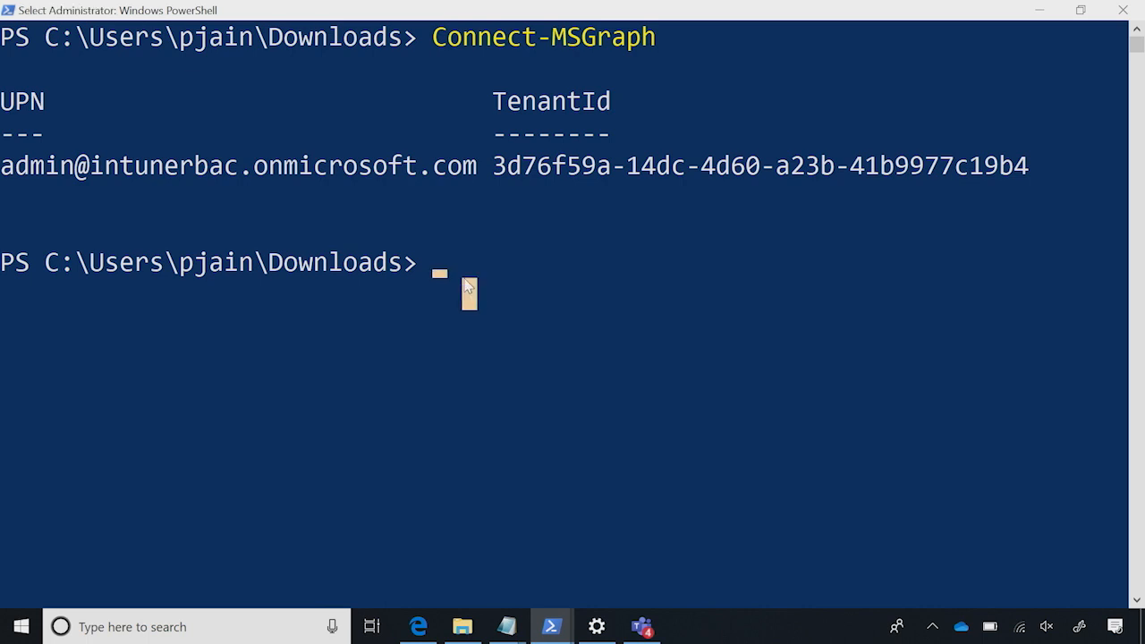
# Step: In the production session pipe $windows to New-IntuneDeviceConfigurationPolicy and refresh Intune Profiles to see the three Windows10 Custom policies
pyautogui.write('$windows | New-IntuneDeviceConfigurationPolicy')
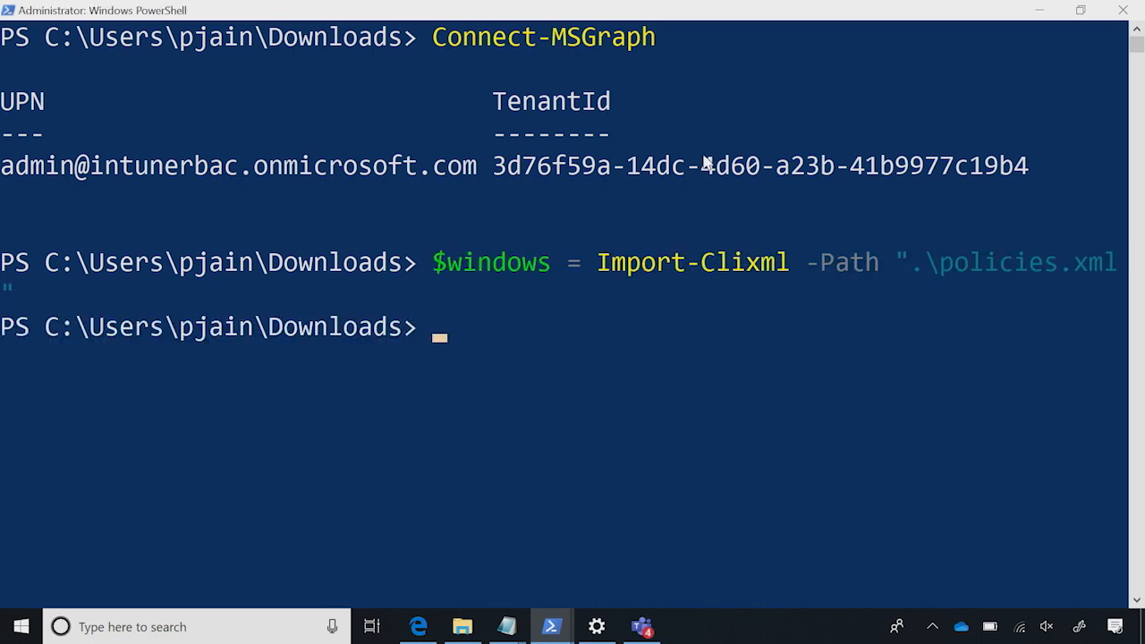
pyautogui.write('Connect-MSGraph')
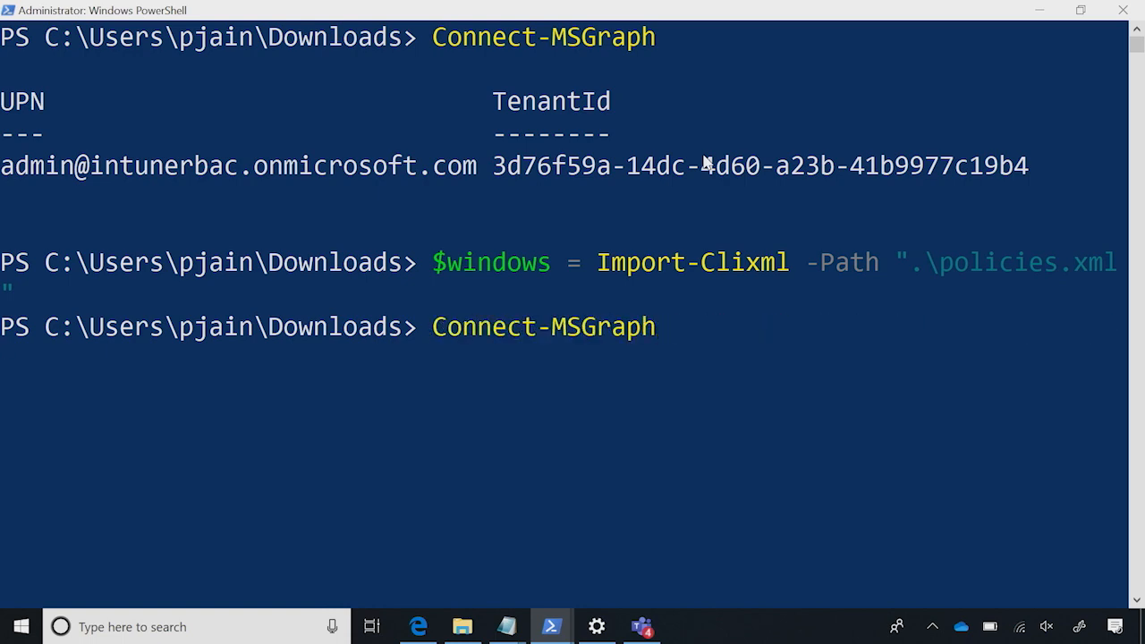
pyautogui.write('$windows | New-IntuneDeviceConfigurationPolicy')
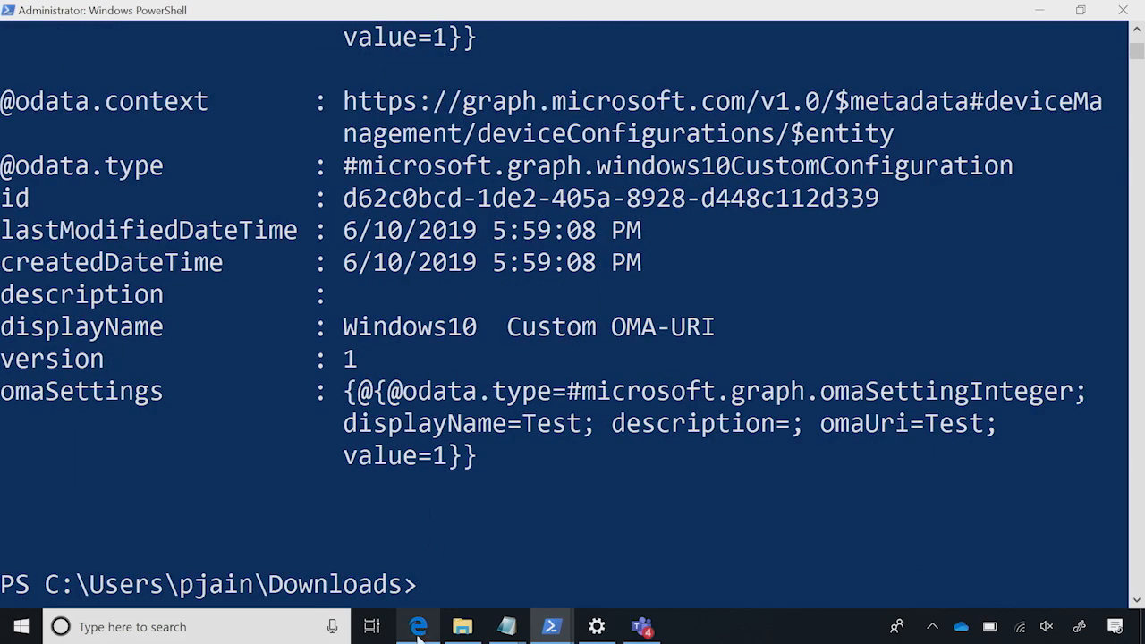
pyautogui.click(419, 627)
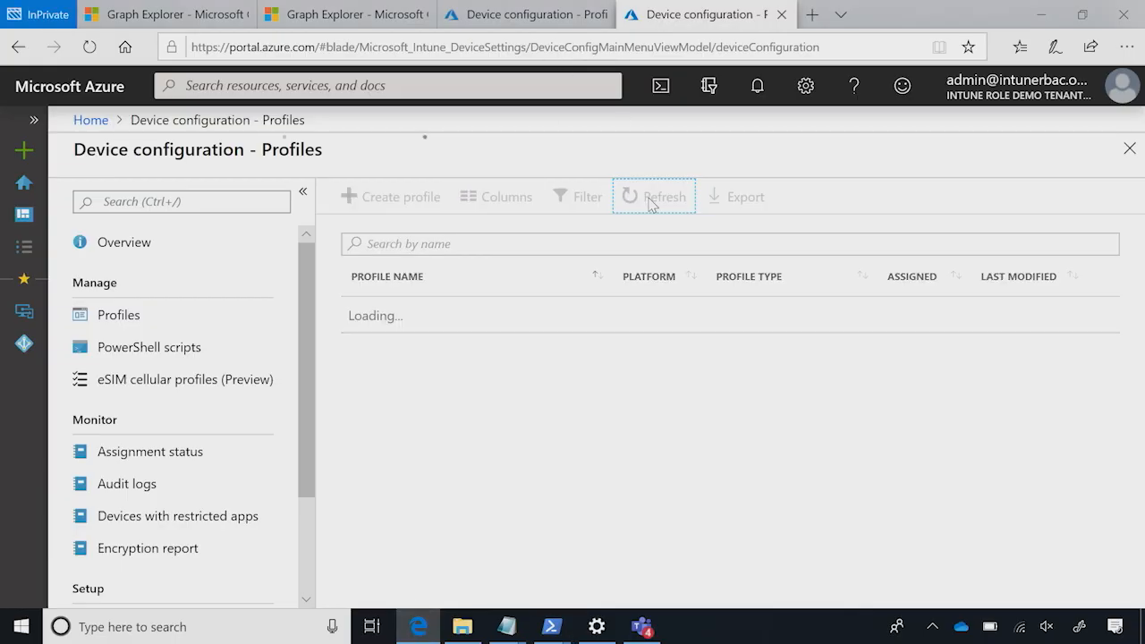
pyautogui.click(653, 195)
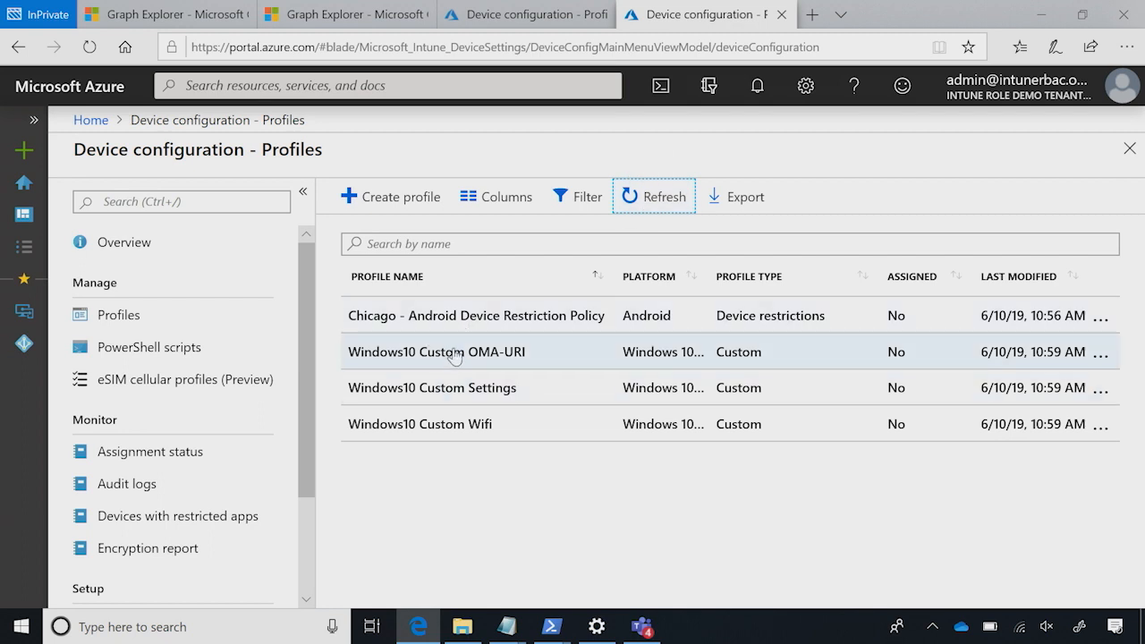